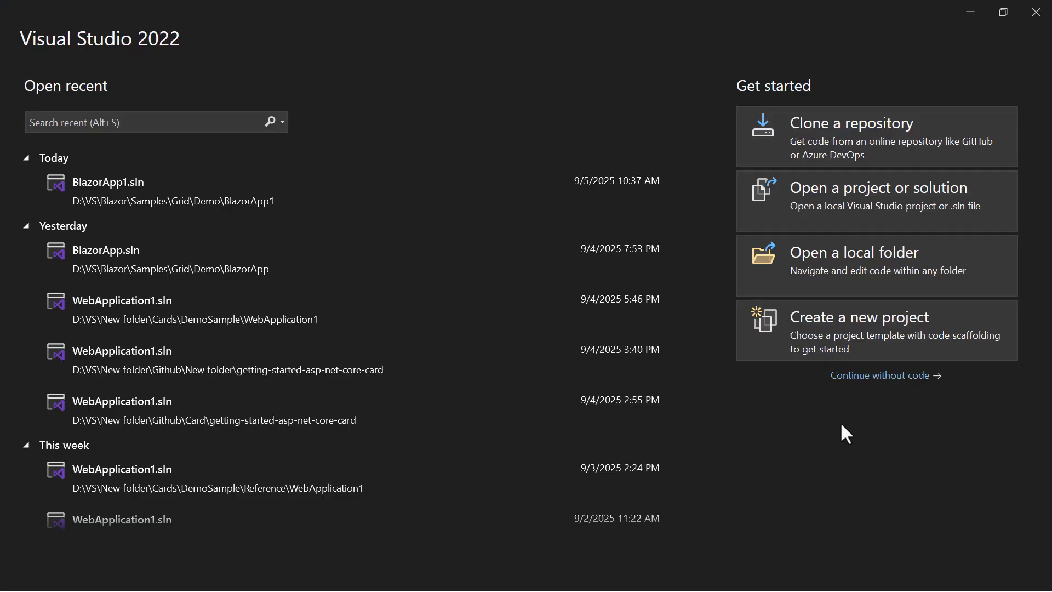
pyautogui.moveTo(847, 409)
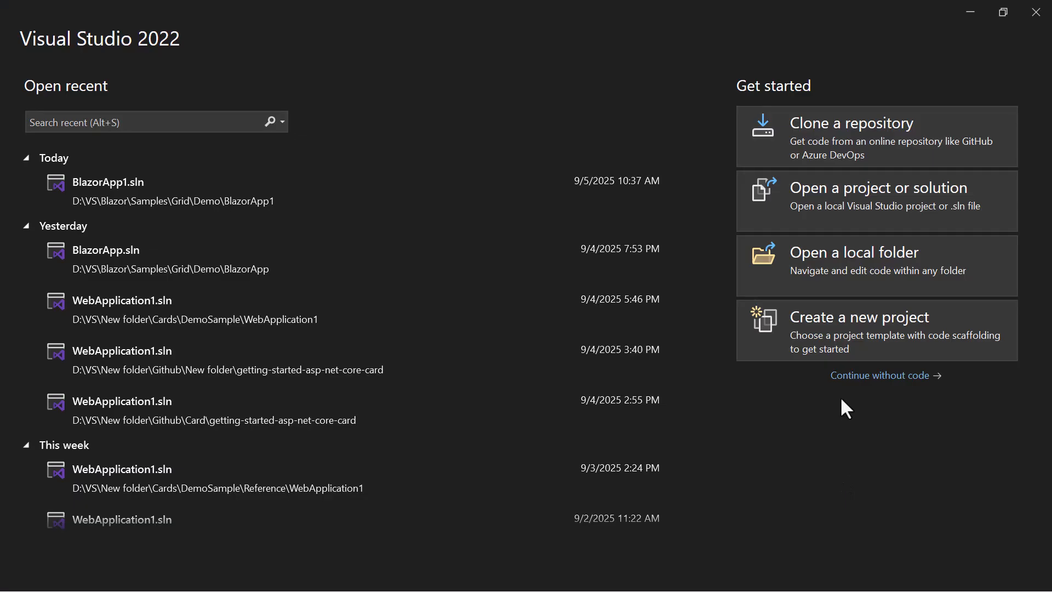
# - Start a new Blazor Web App project named BlazorApp1, accepting the default location
pyautogui.click(859, 316)
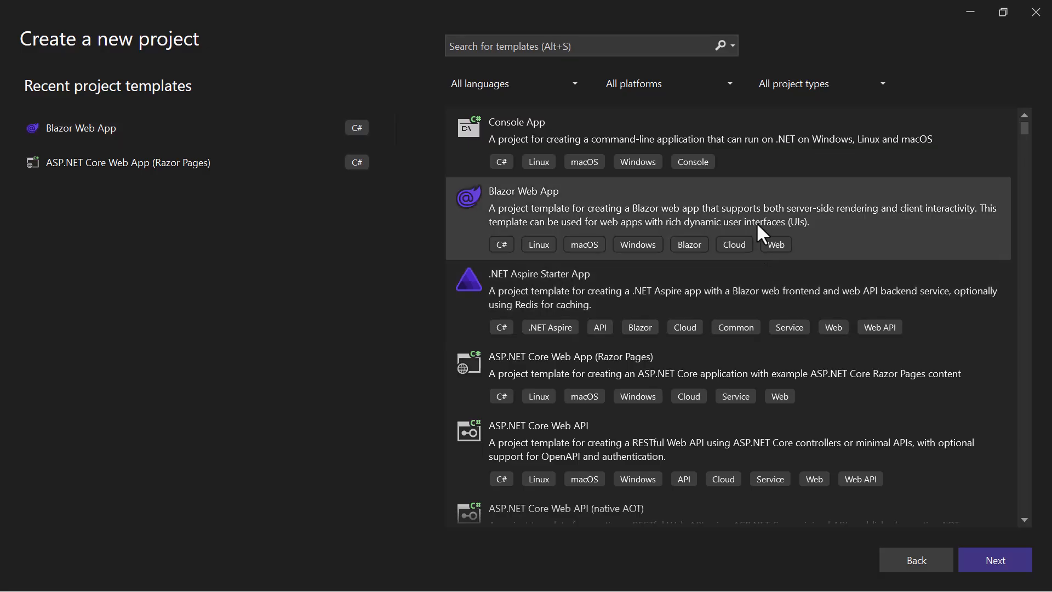
pyautogui.moveTo(995, 560)
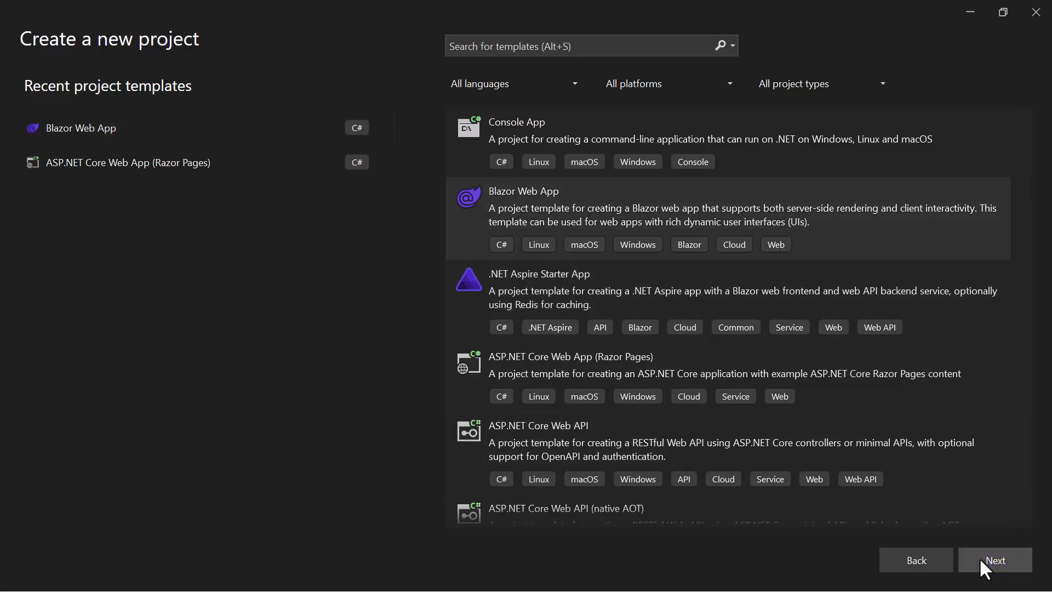
pyautogui.click(995, 560)
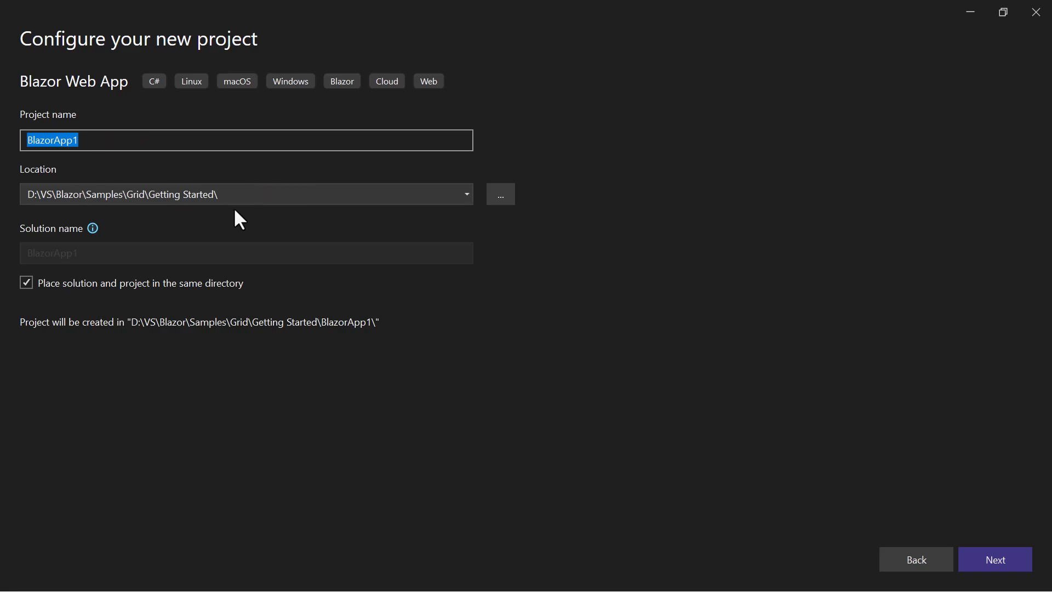
pyautogui.click(995, 559)
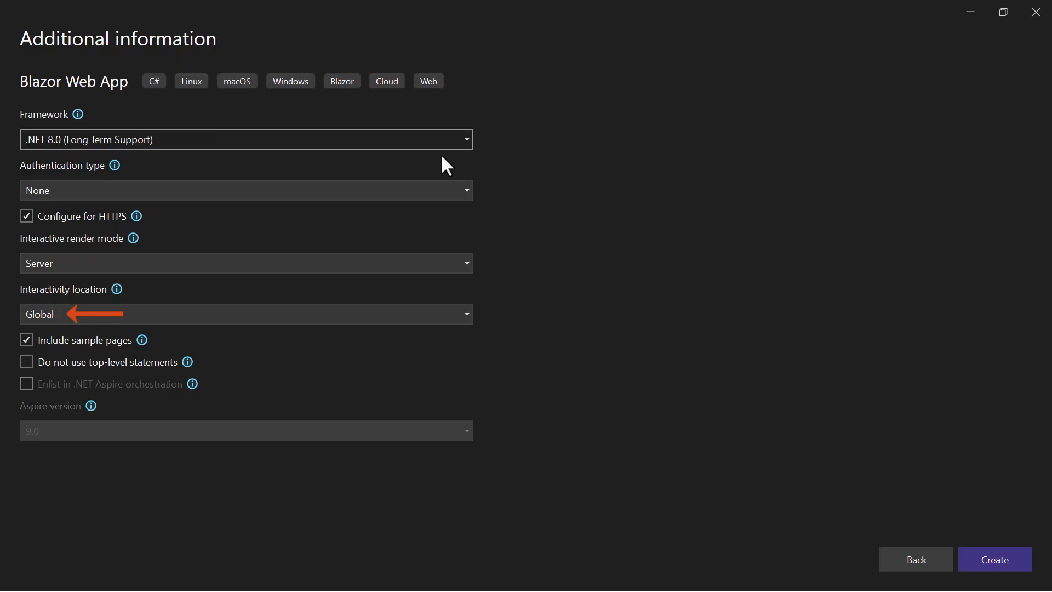
pyautogui.moveTo(888, 516)
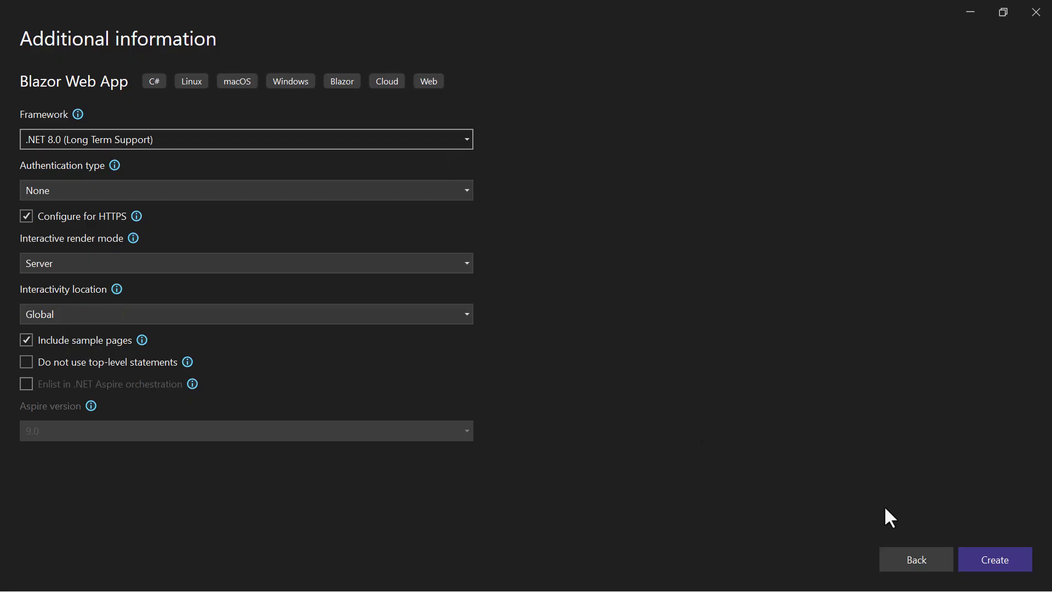
# - Create BlazorApp1 and bring up the context menu for its solution in Solution Explorer
pyautogui.click(994, 559)
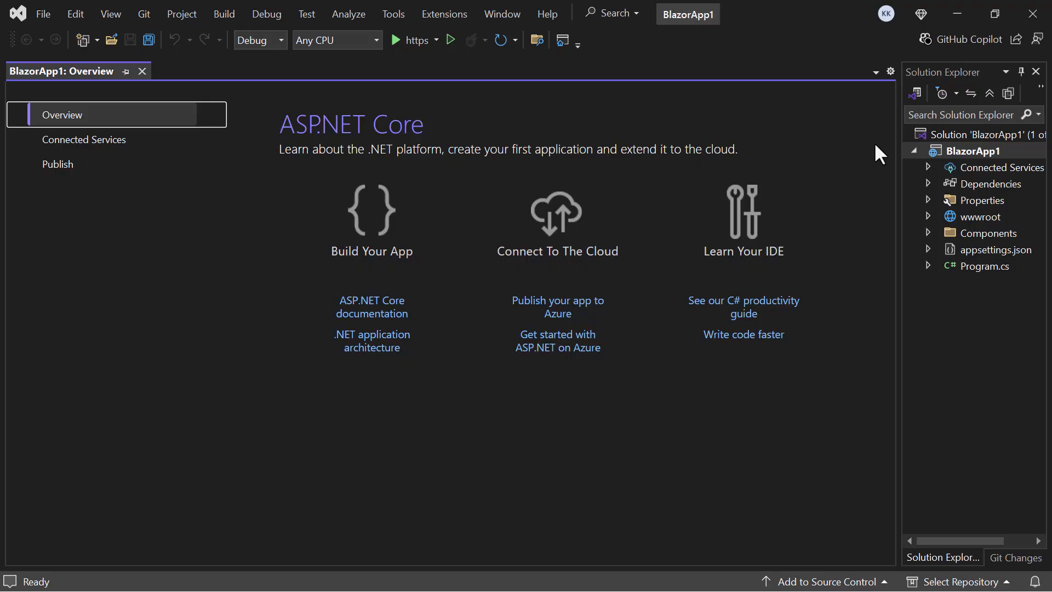
pyautogui.click(976, 150)
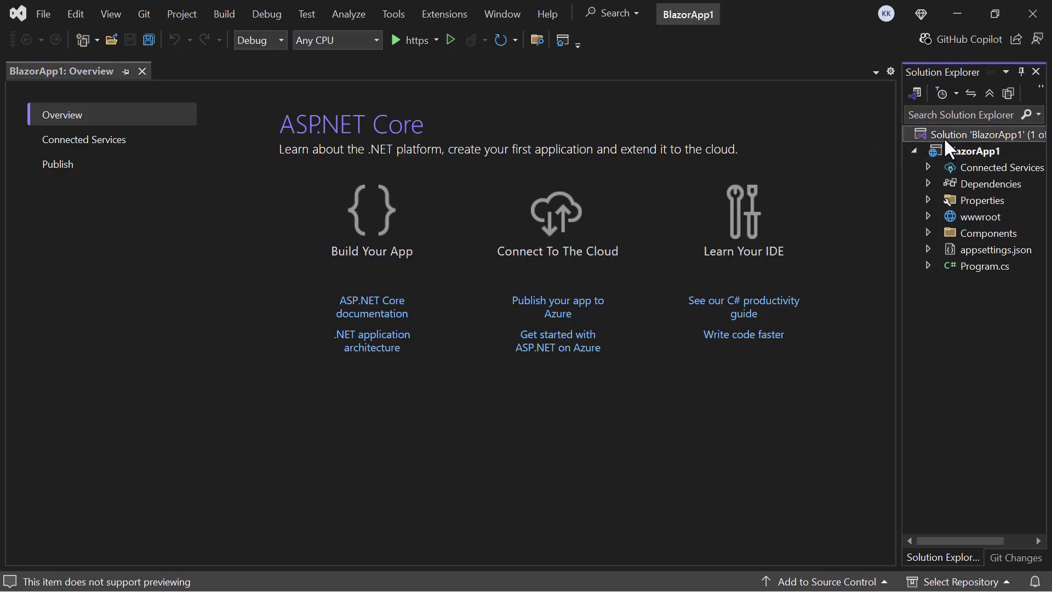
pyautogui.rightClick(976, 134)
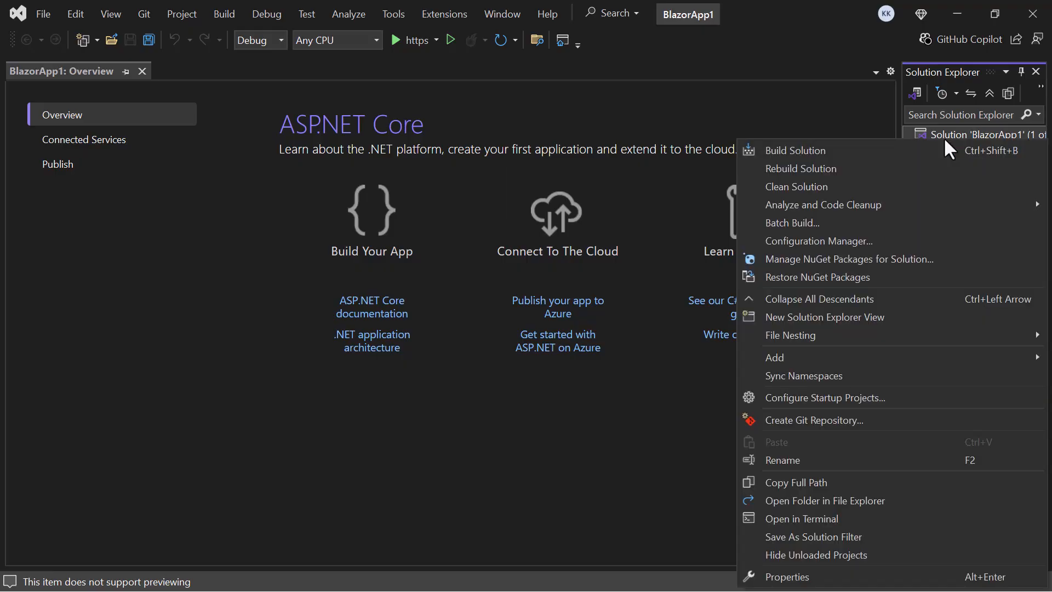
# - In NuGet Browse, search 'syncfusion' and install Syncfusion.Blazor.Grid version 31.1.17
pyautogui.click(848, 258)
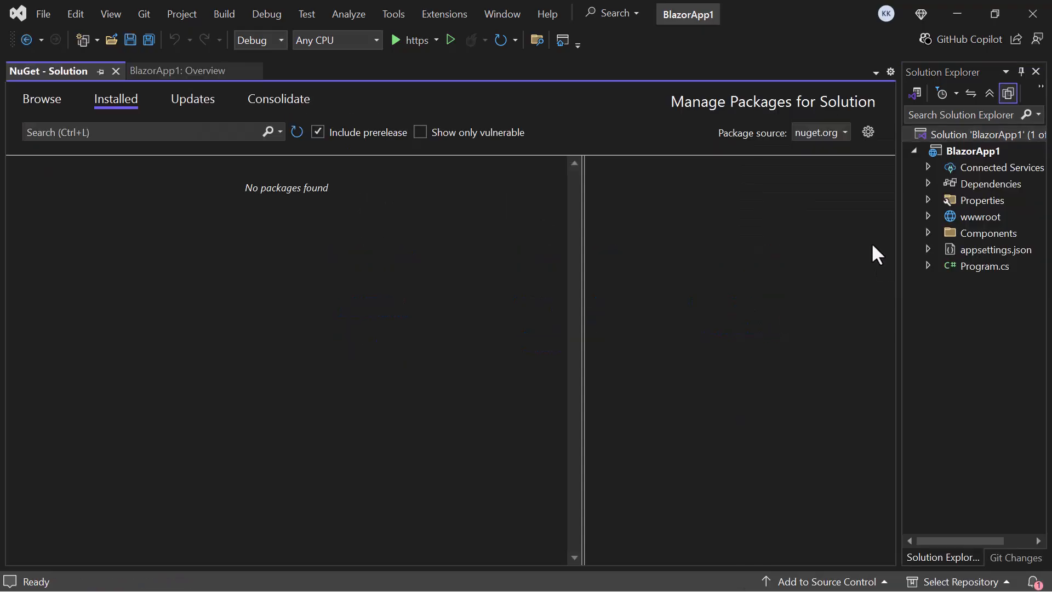
pyautogui.click(42, 99)
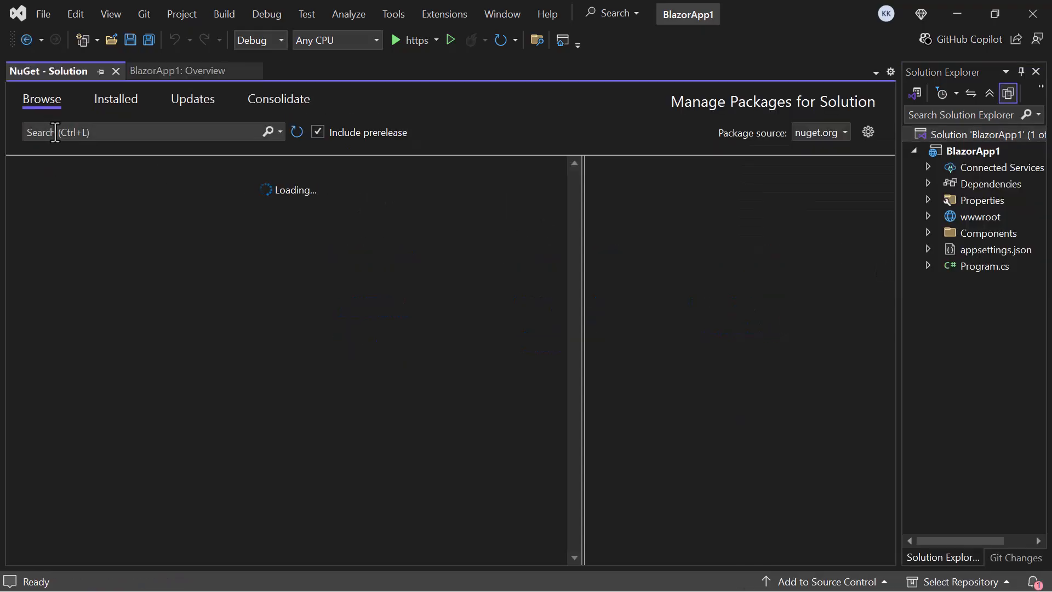
pyautogui.write('syncfusion.blazor.grid')
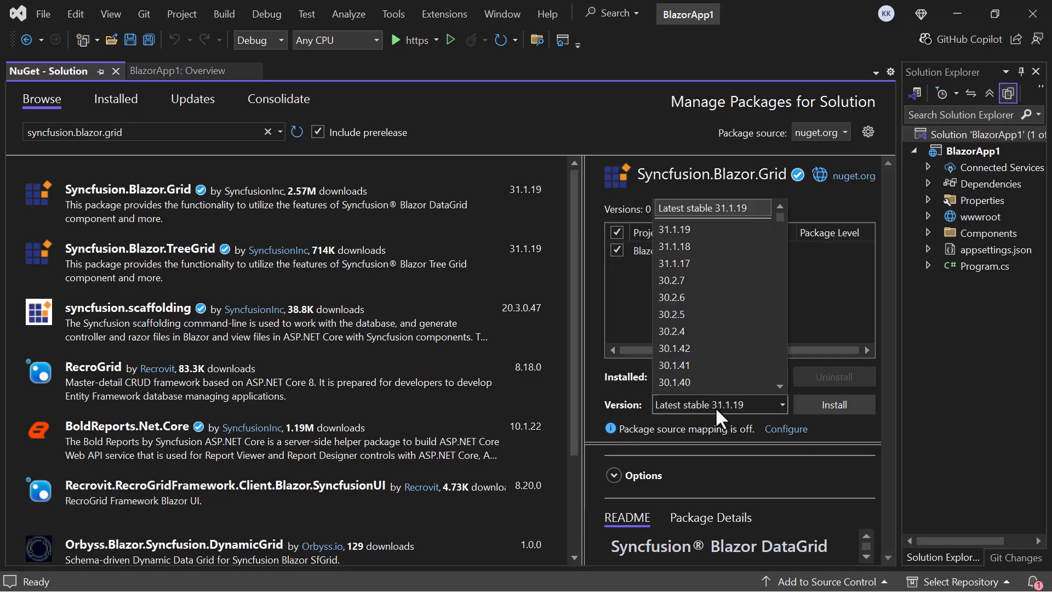
pyautogui.click(673, 263)
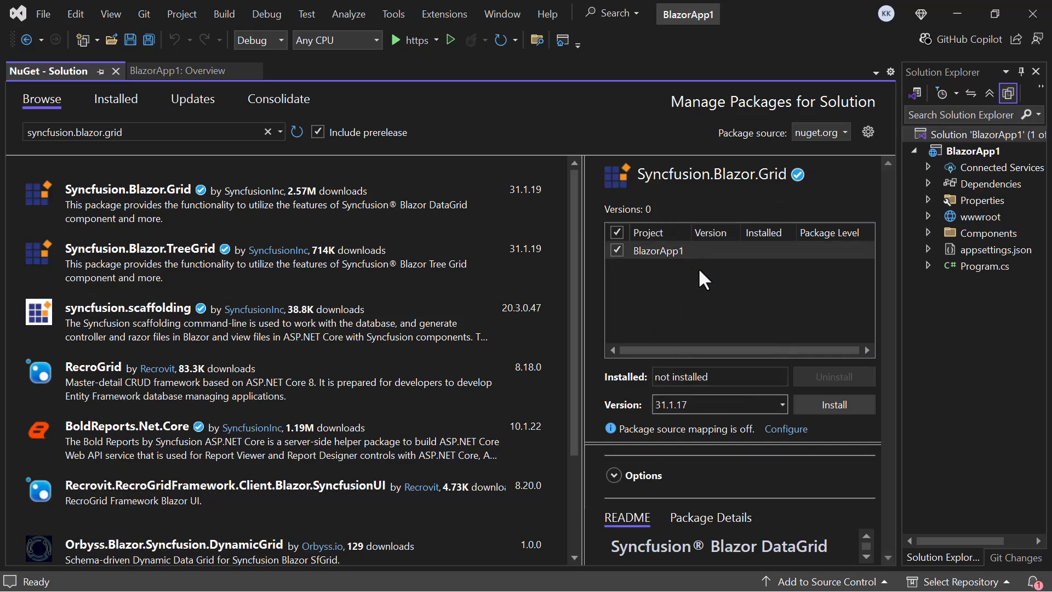
pyautogui.click(832, 404)
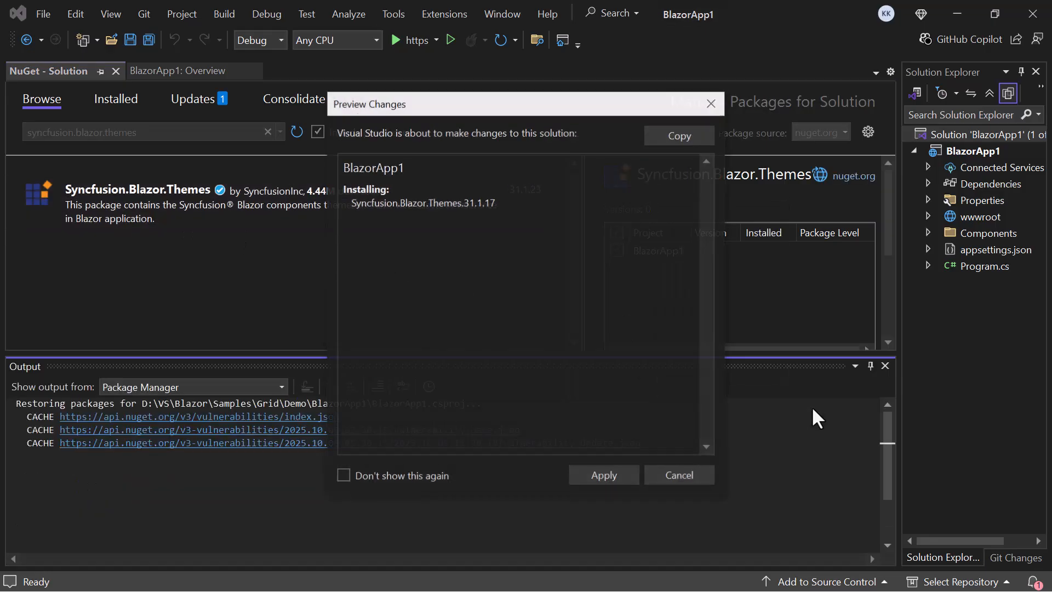
# - Confirm installing Syncfusion.Blazor.Themes 31.1.17 and expand the Components folder
pyautogui.click(601, 474)
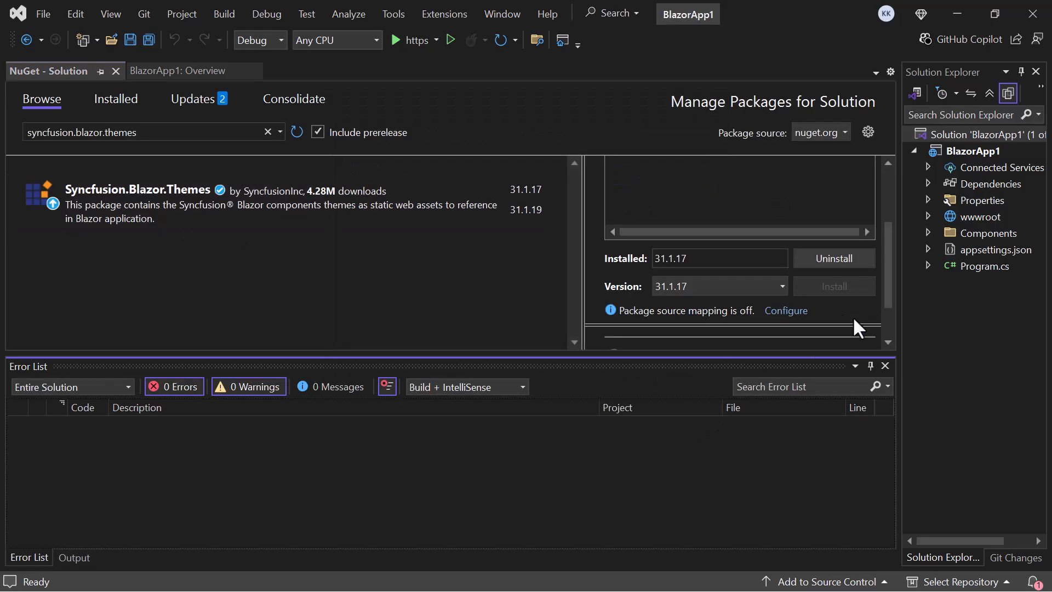
pyautogui.click(928, 233)
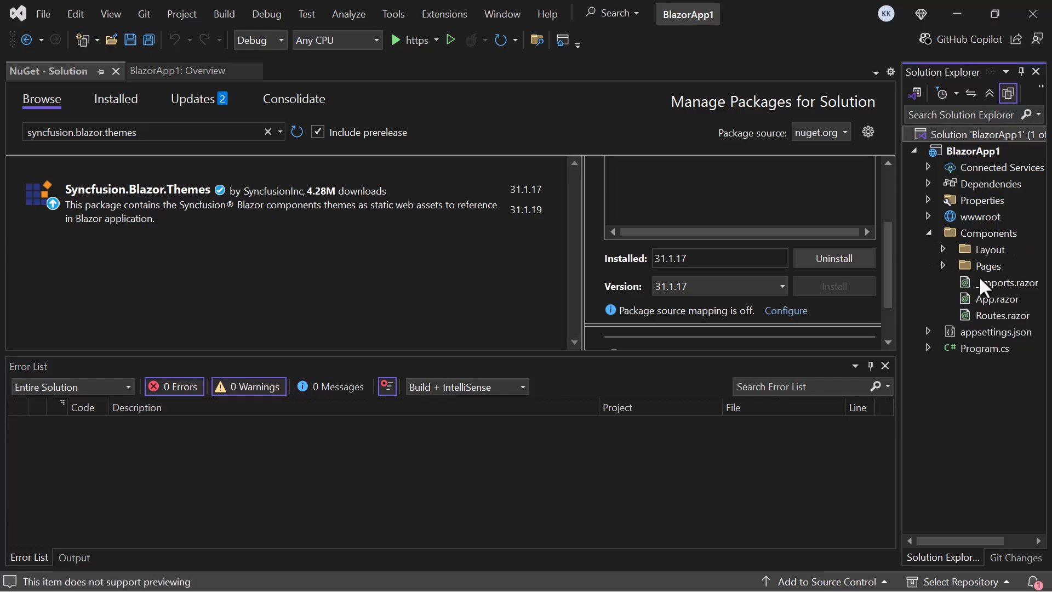
pyautogui.doubleClick(1008, 282)
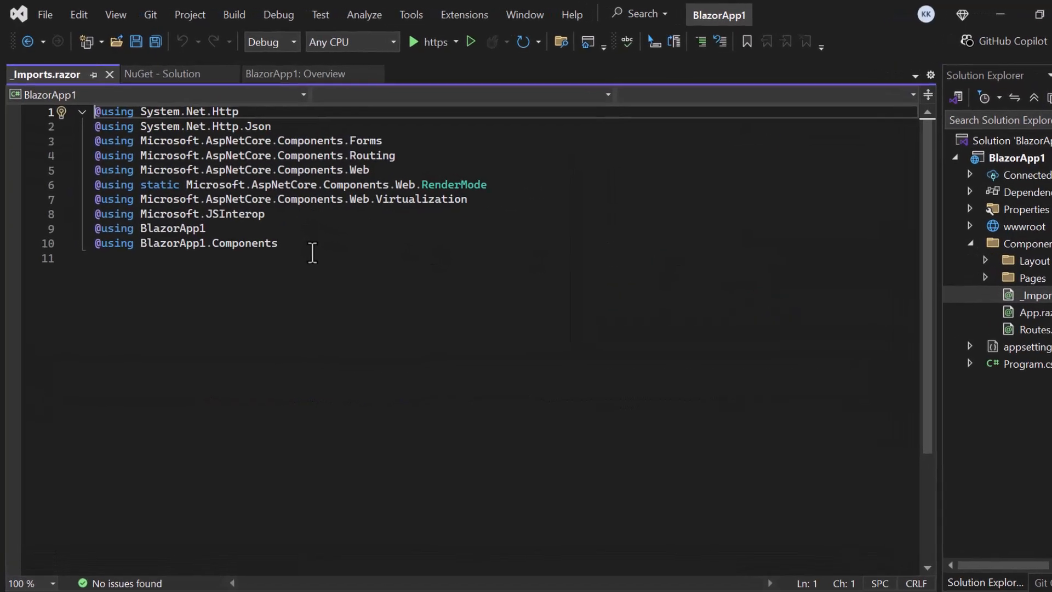
pyautogui.write('@using Syncfusion.')
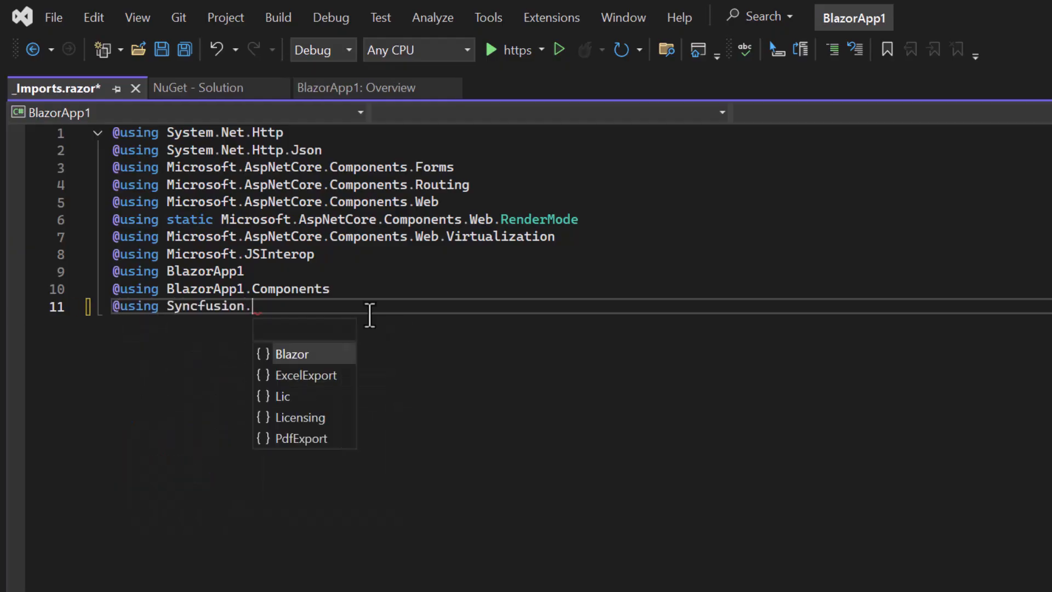
pyautogui.write('Blazor.Grids')
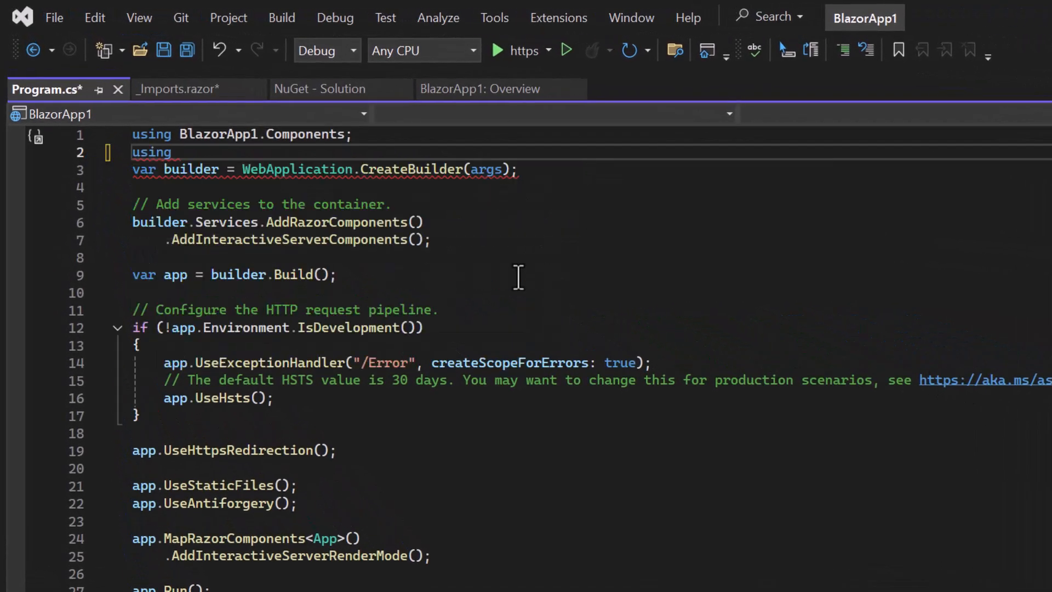
# - In Program.cs add using Syncfusion.Blazor;, builder.Services.AddSyncfusionBlazor(); and begin Syncfusion.Licensing.SyncfusionLicenseProvider
pyautogui.write('Syncfusion.Blazor;')
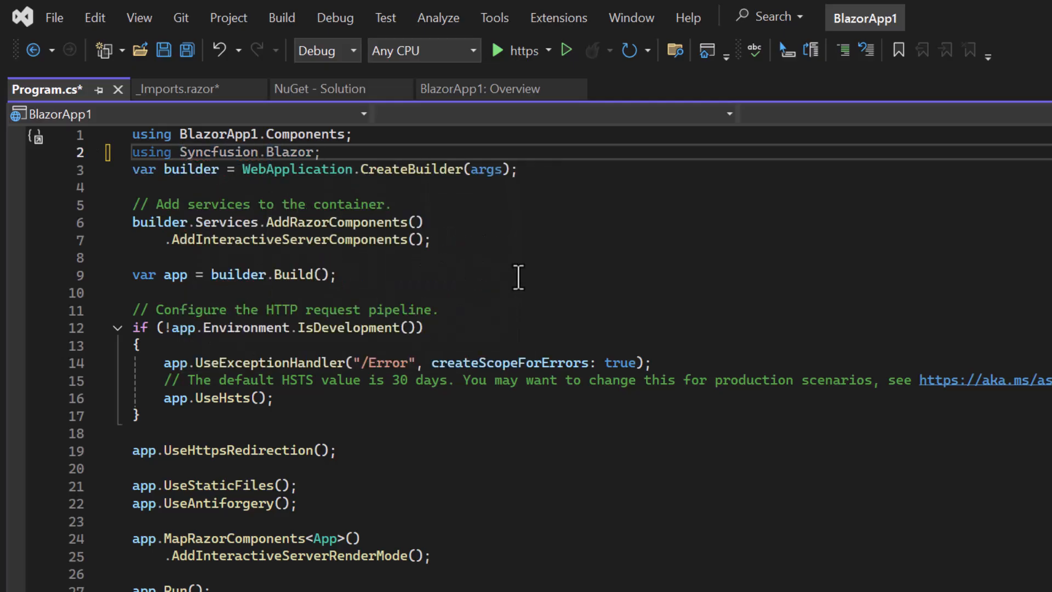
pyautogui.write('builder.Services.AddSyncfusionBlazor();')
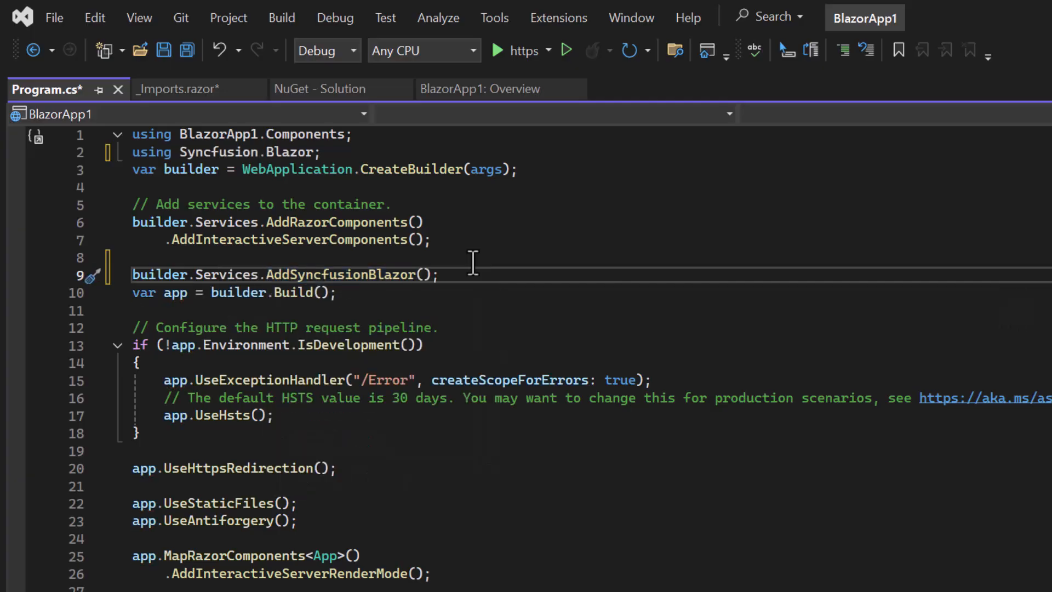
pyautogui.write('Syncfusion.L')
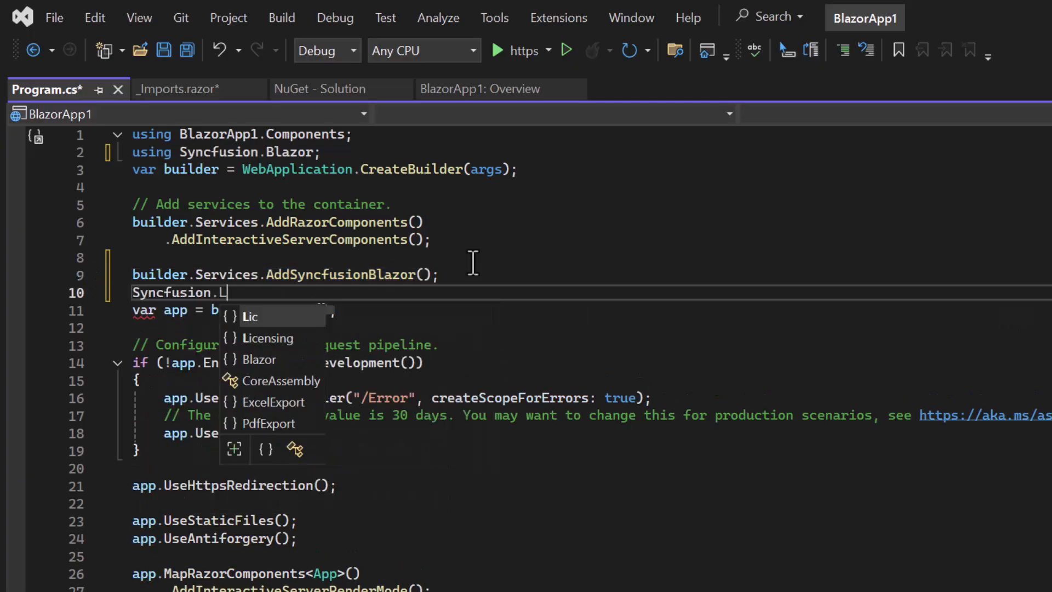
pyautogui.write('icensing.Sync')
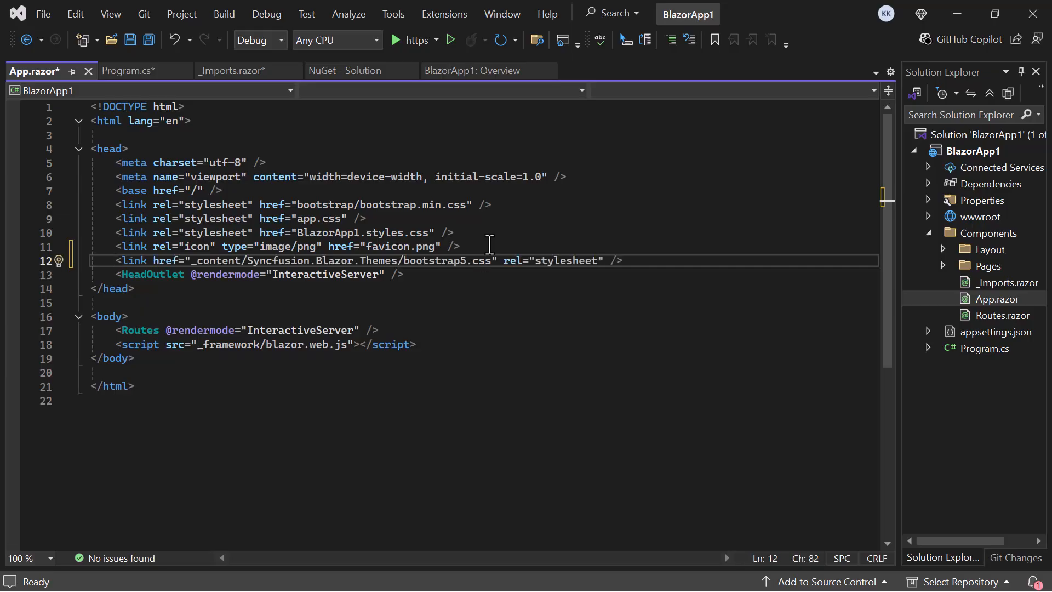
pyautogui.moveTo(470, 347)
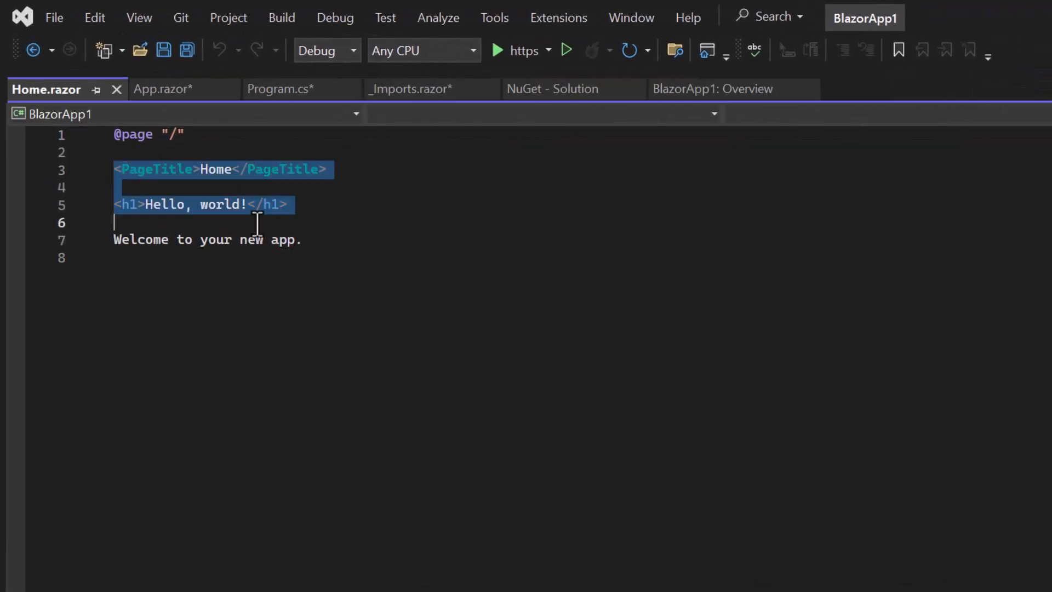
# - Replace Home.razor's default content with an empty <SfGrid> tag pair and a new line inside
pyautogui.write('<SfGrid')
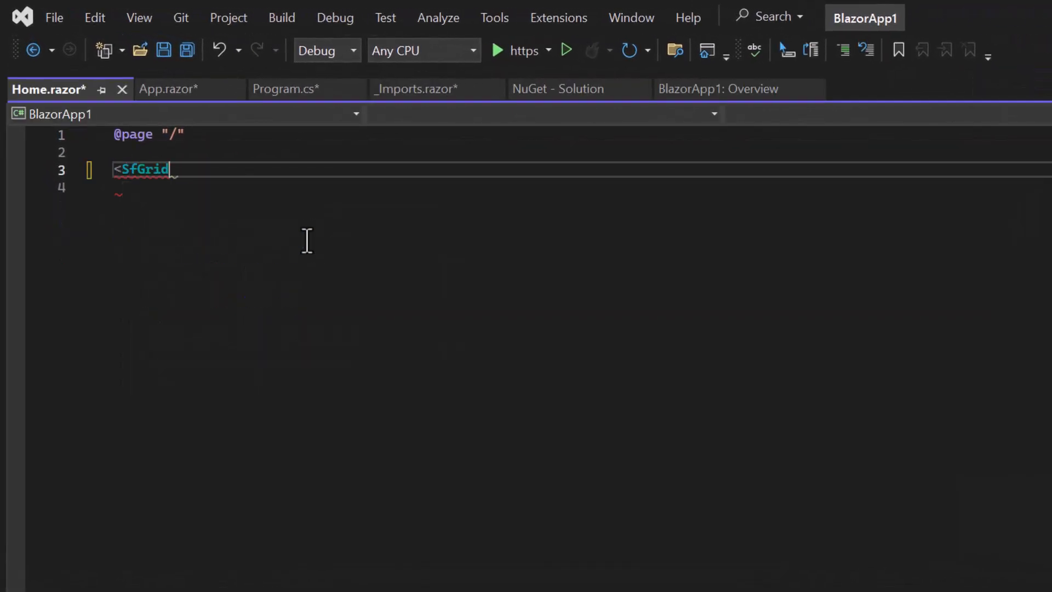
pyautogui.write('></SfGrid>')
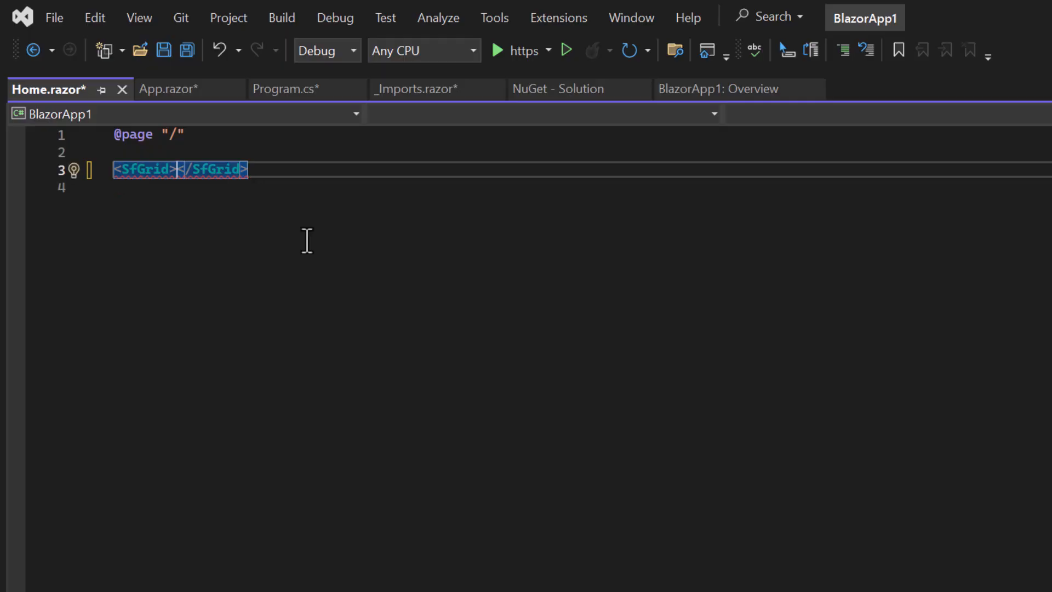
pyautogui.moveTo(232, 213)
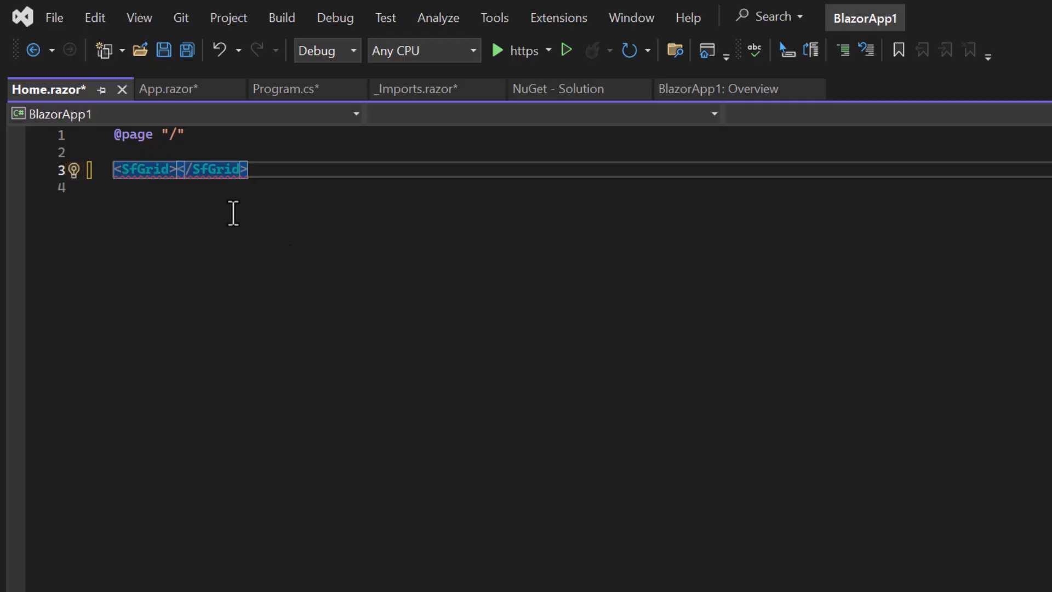
pyautogui.press('enter')
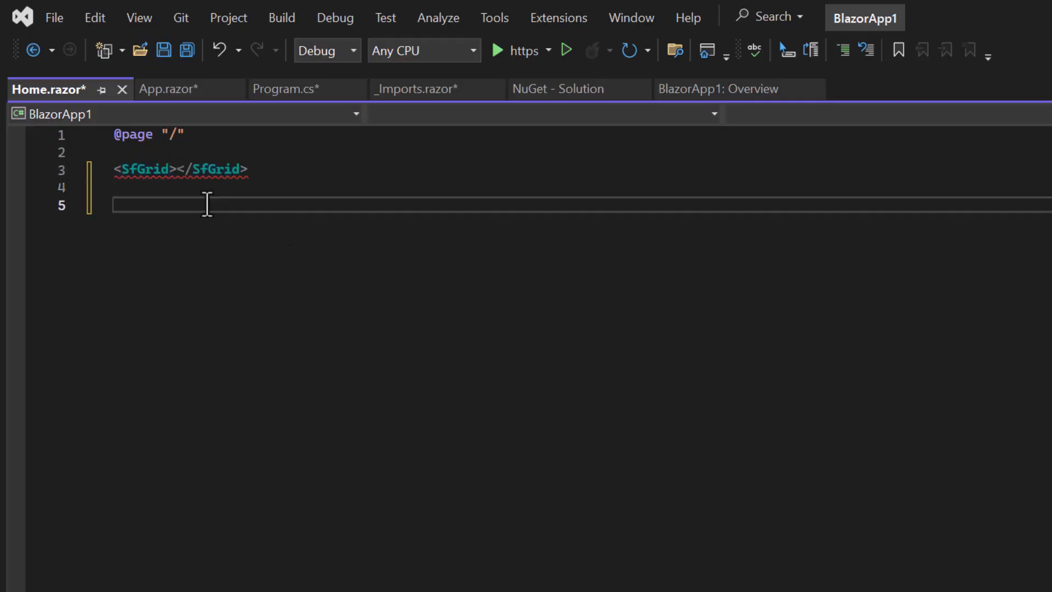
pyautogui.write('@code {')
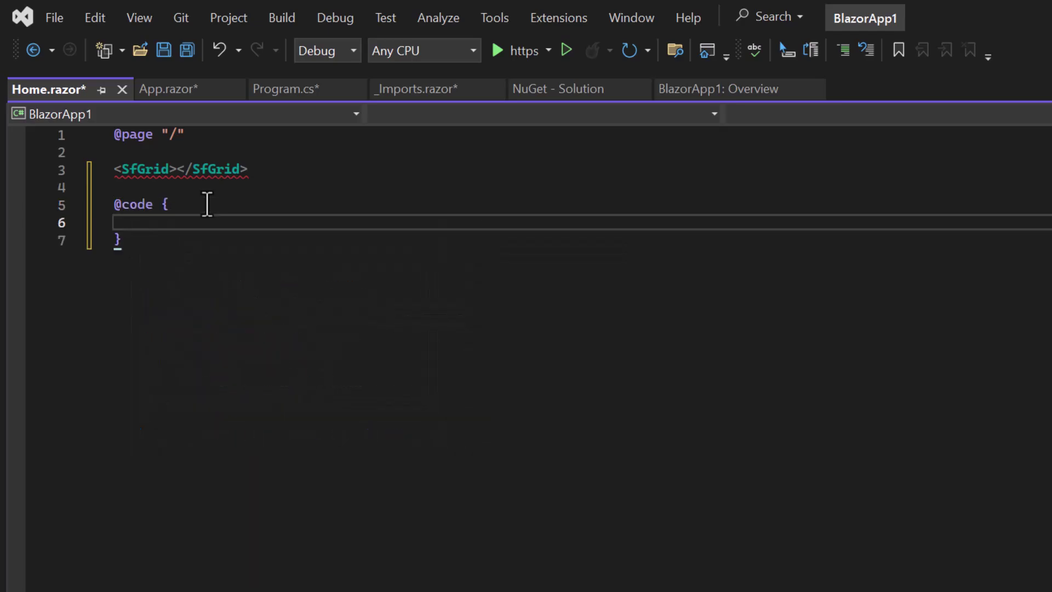
pyautogui.write('public class Order')
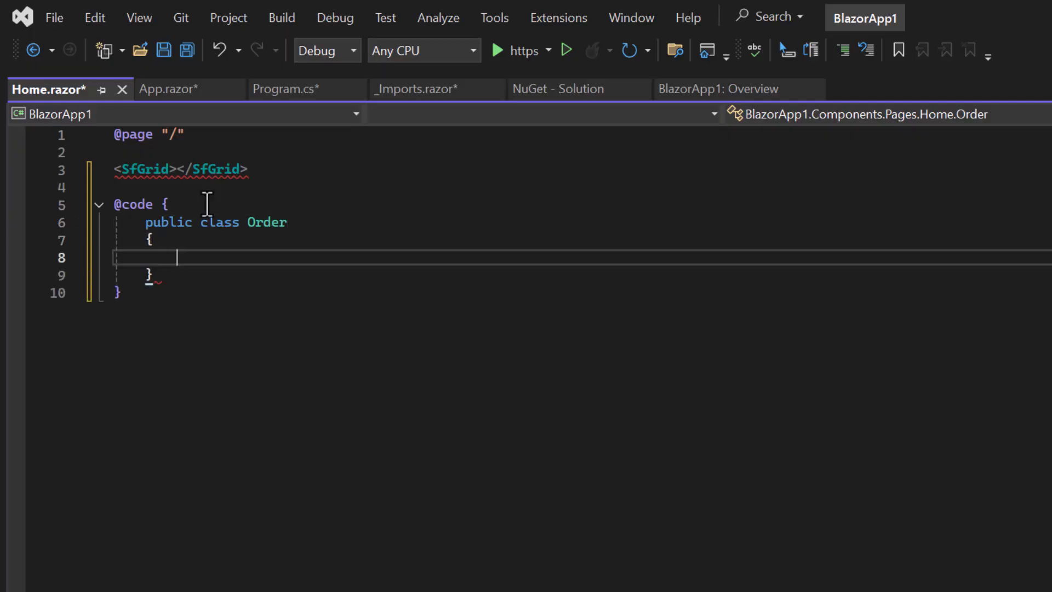
pyautogui.write('public int')
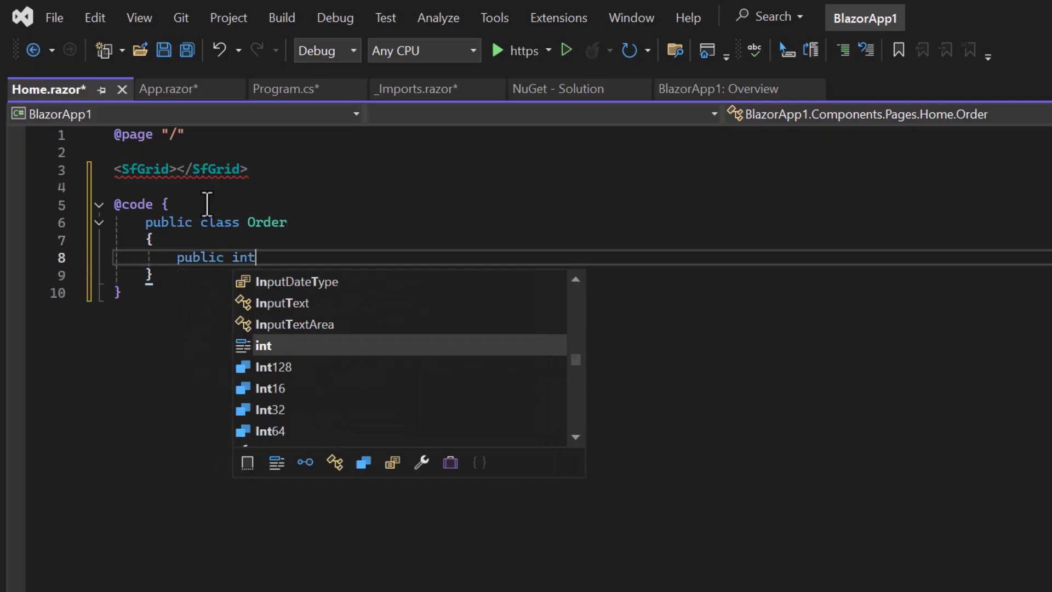
pyautogui.write('? OrderID { get; set;')
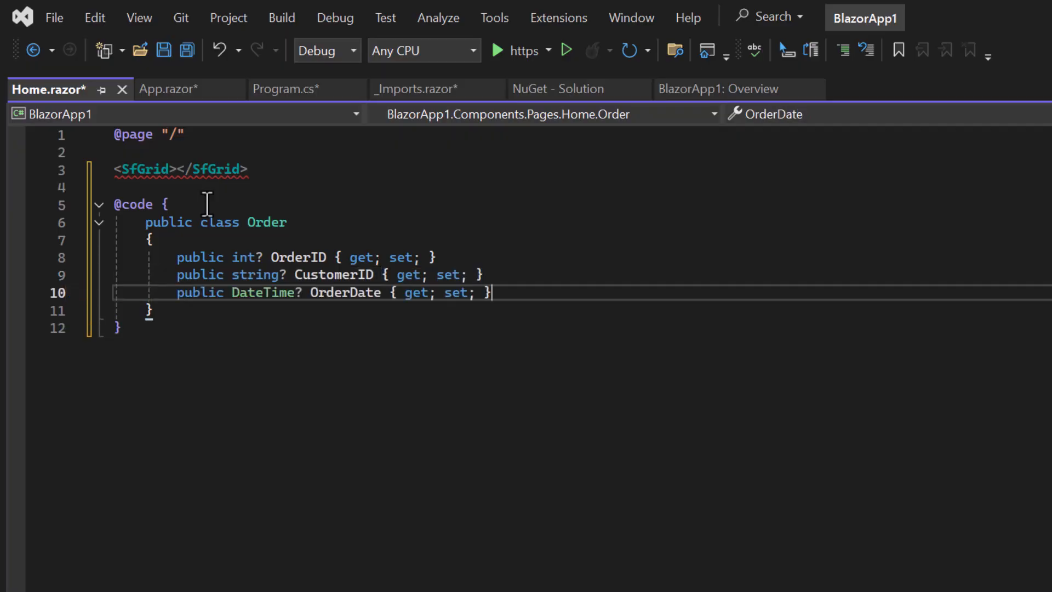
pyautogui.write('public double? Freight { get; set; }')
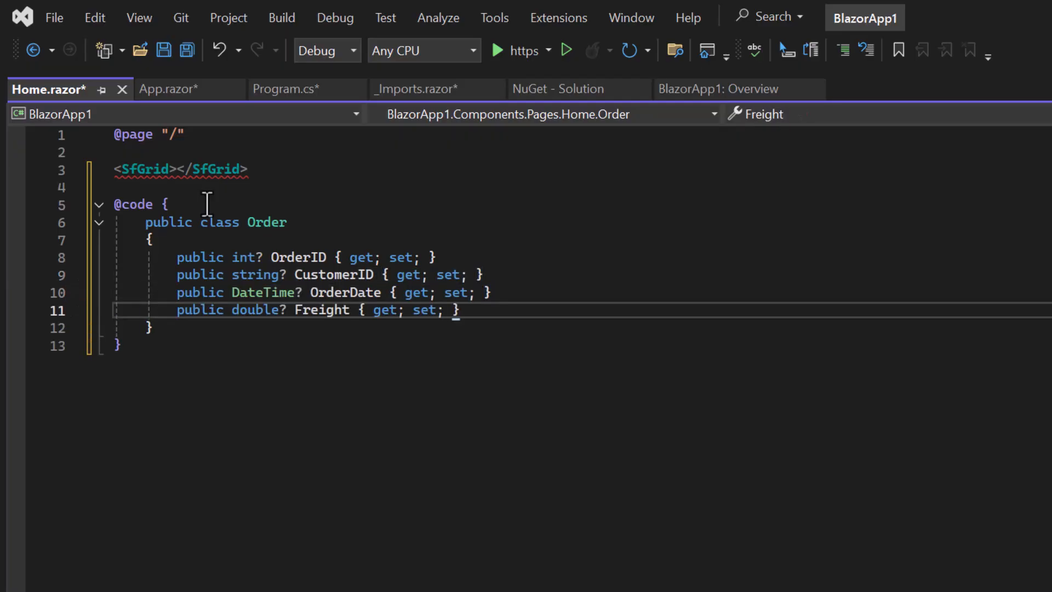
# - Begin a public List<Order>? Orders property at the top of the code block
pyautogui.click(168, 204)
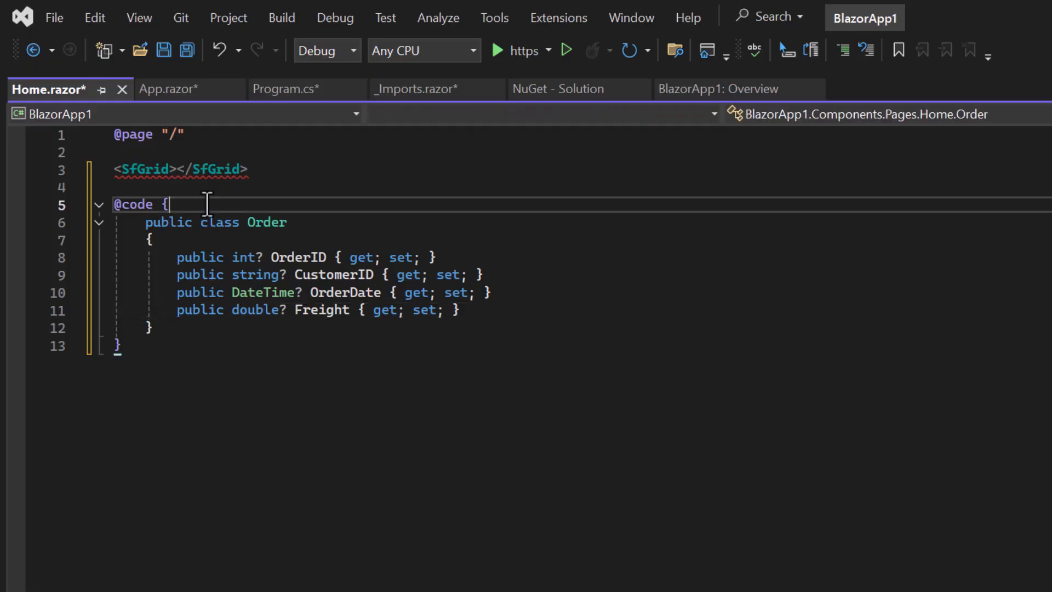
pyautogui.write('public List<Order>? Orders {')
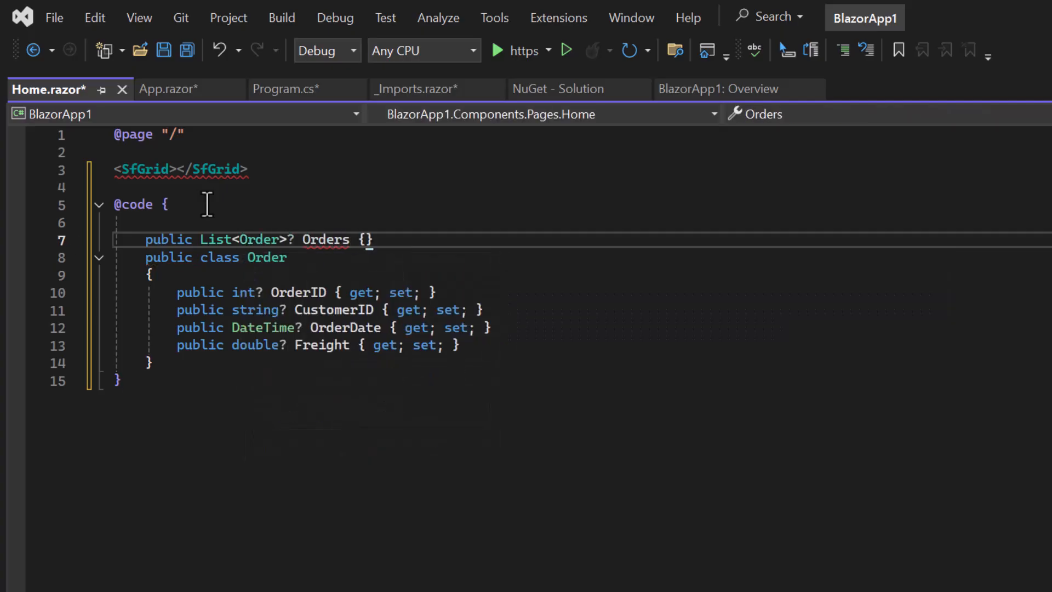
# - Complete Orders, override OnInitialized to fill it with Enumerable.Range(1, 75) sample orders, and bind the grid DataSource
pyautogui.write('get; set;')
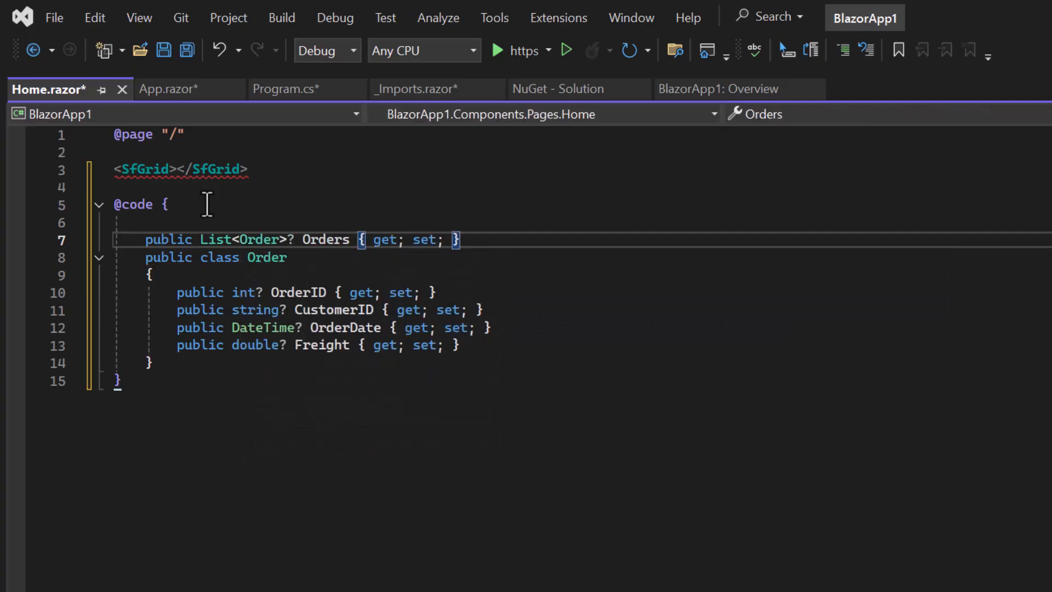
pyautogui.write('protected override void OnInitialized(')
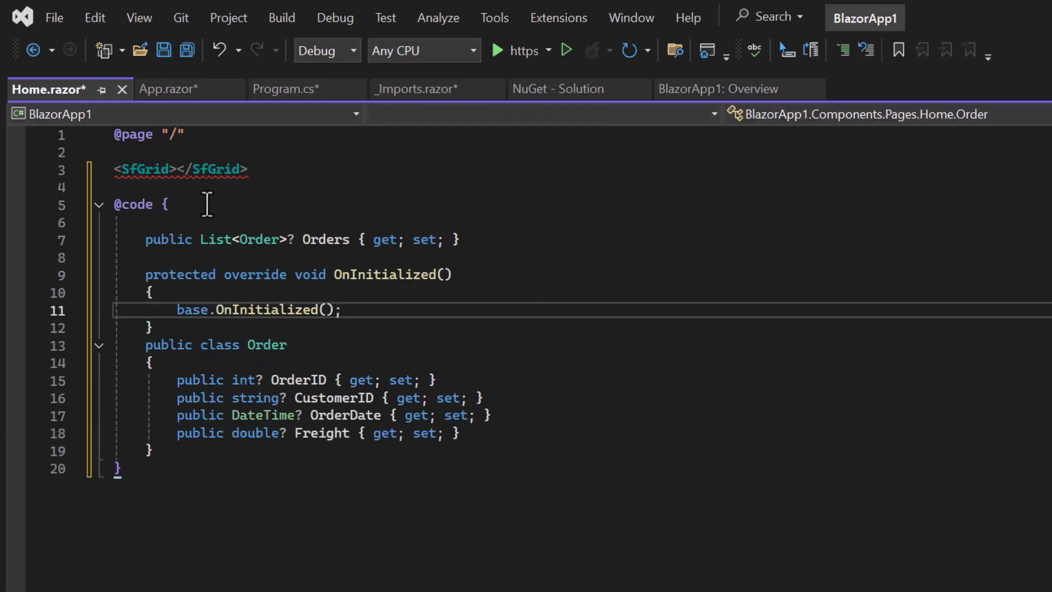
pyautogui.write('Or')
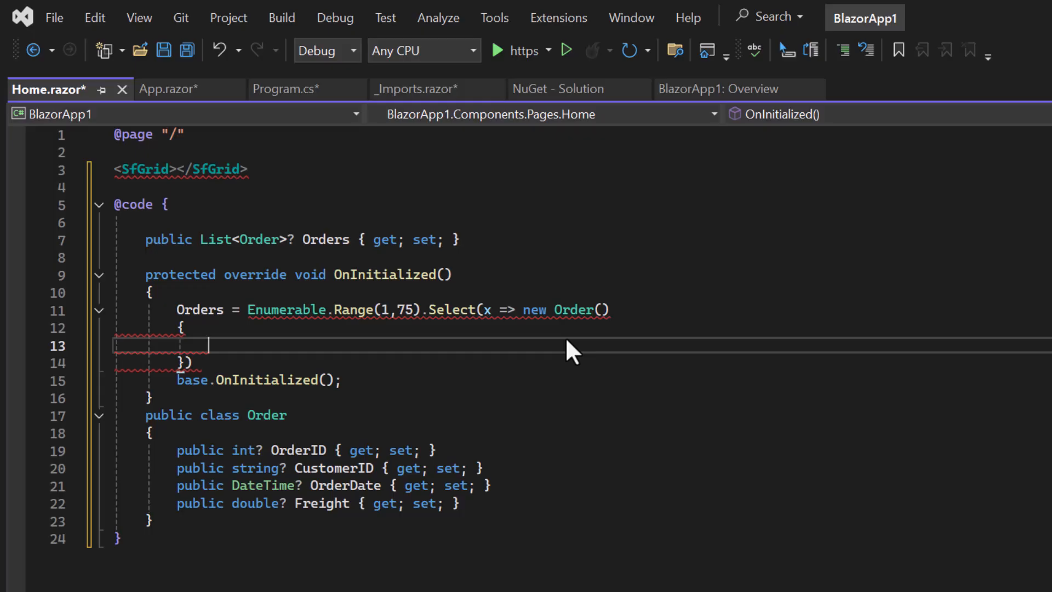
pyautogui.write('OrderID = 1000 + x,')
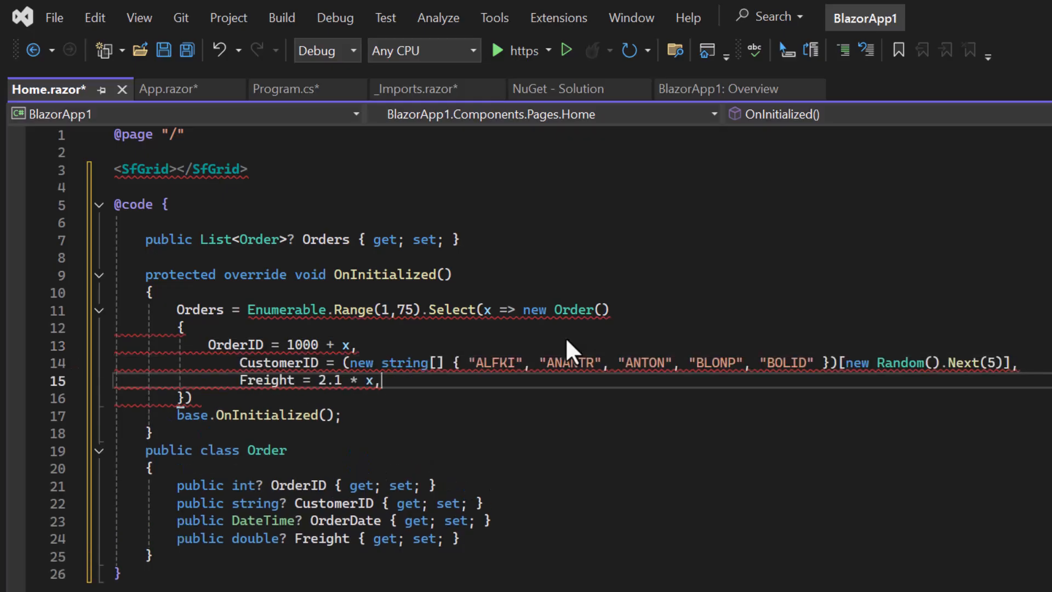
pyautogui.write('OrderDate = DateTime.Now.AddDays(-x)')
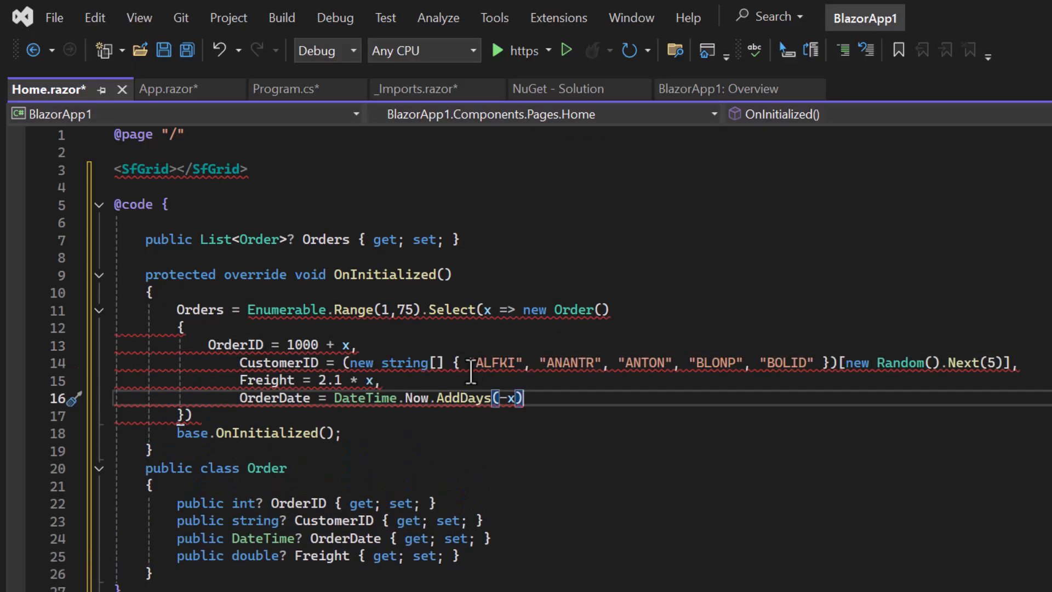
pyautogui.write('.ToList();')
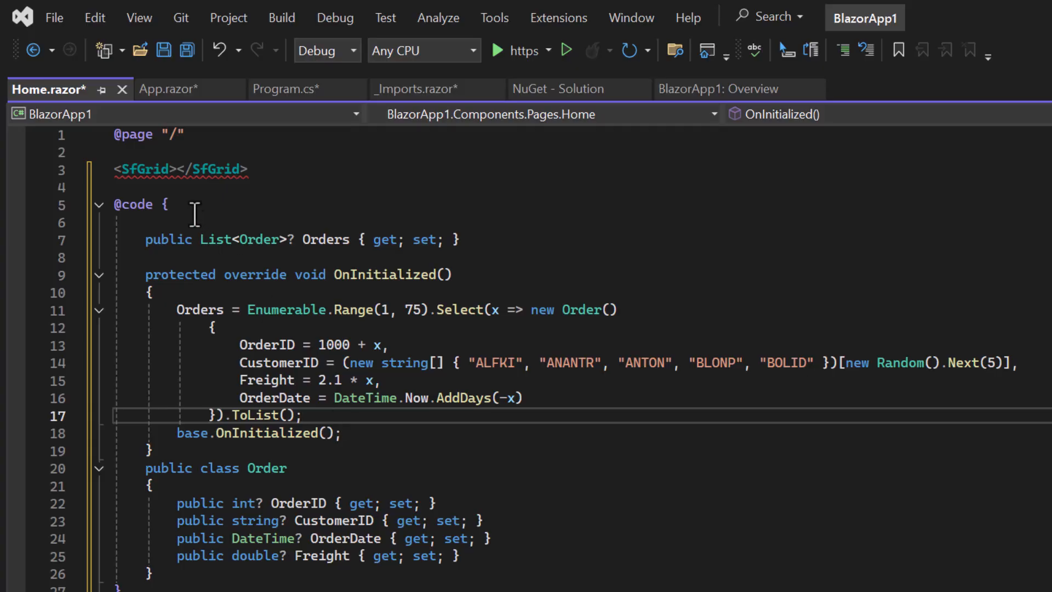
pyautogui.write('Data')
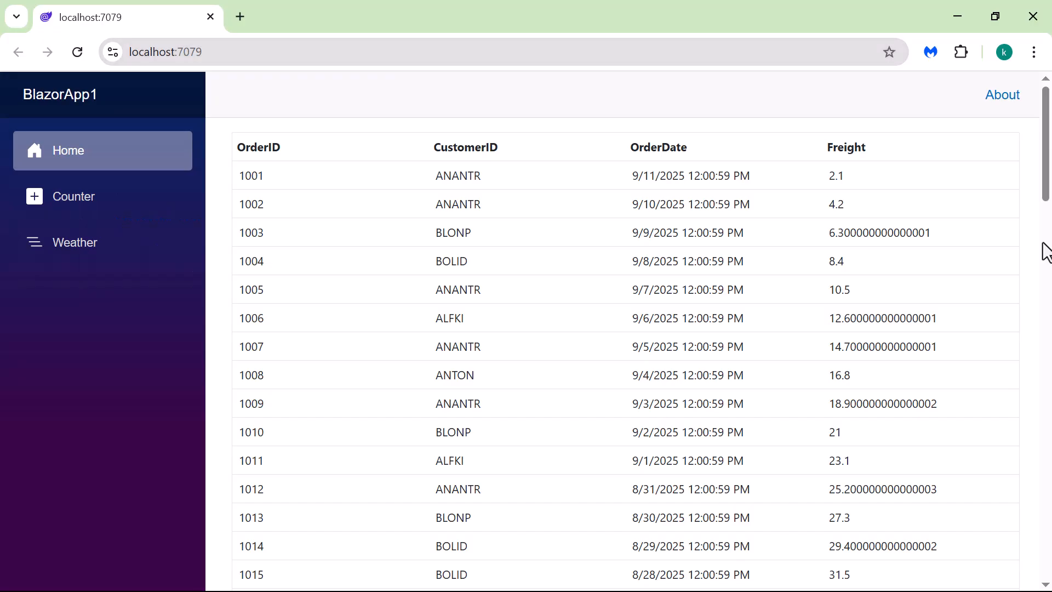
pyautogui.scroll(-3)
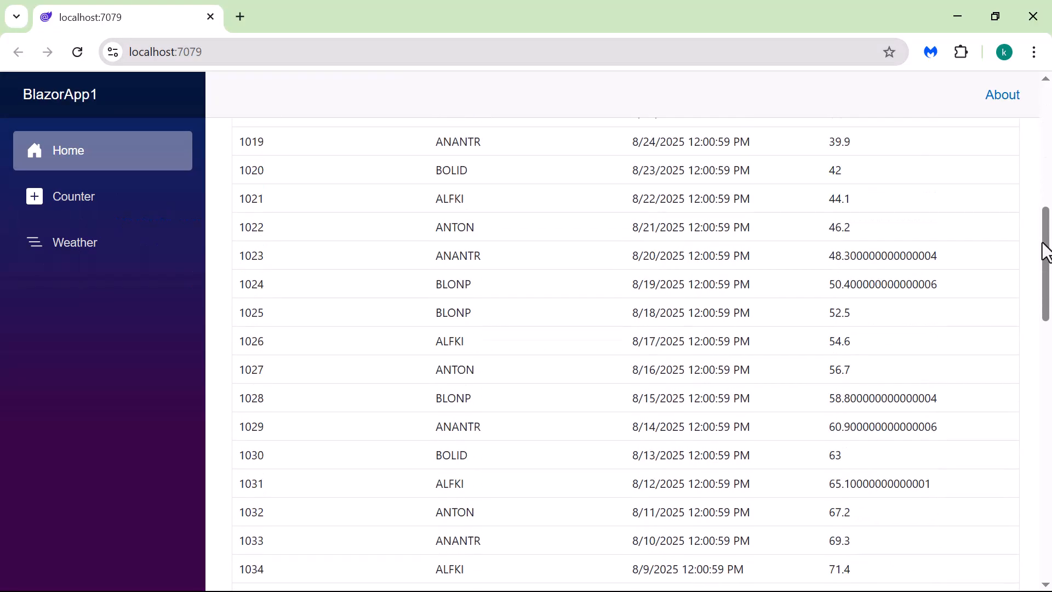
pyautogui.scroll(-3)
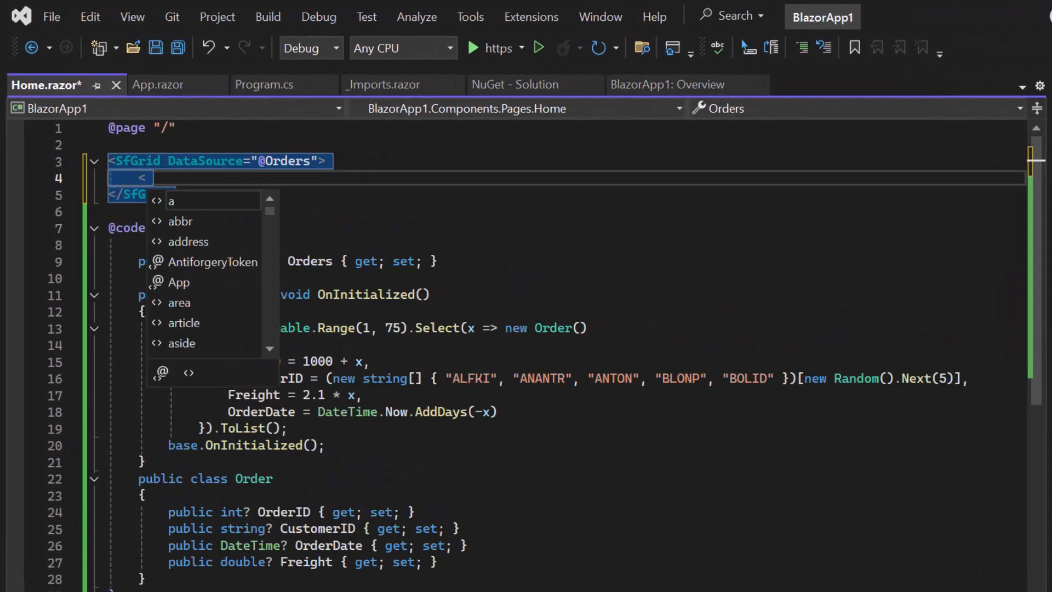
pyautogui.write('gridco')
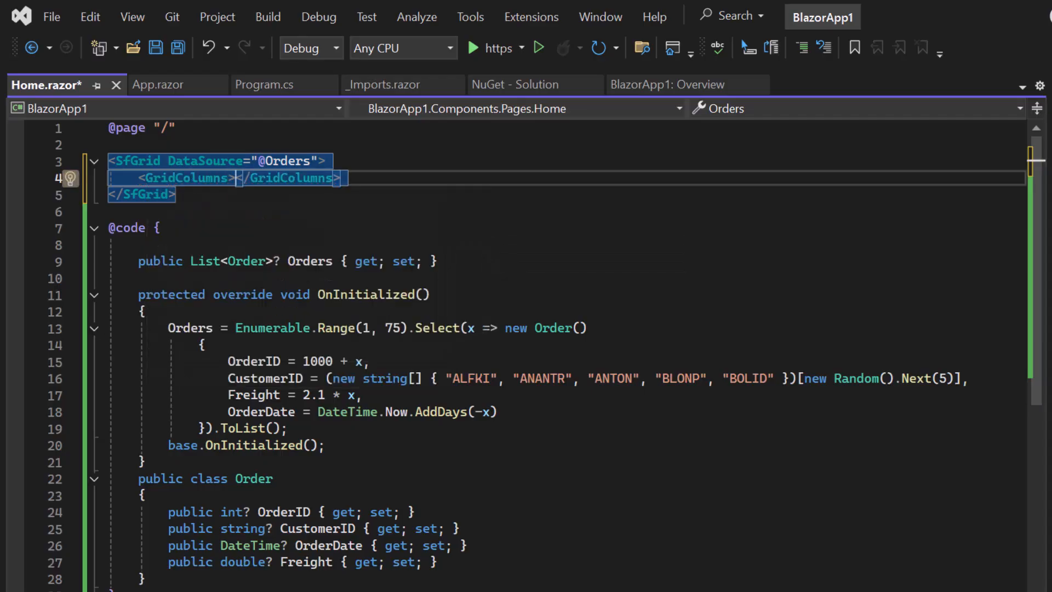
pyautogui.write('<gr')
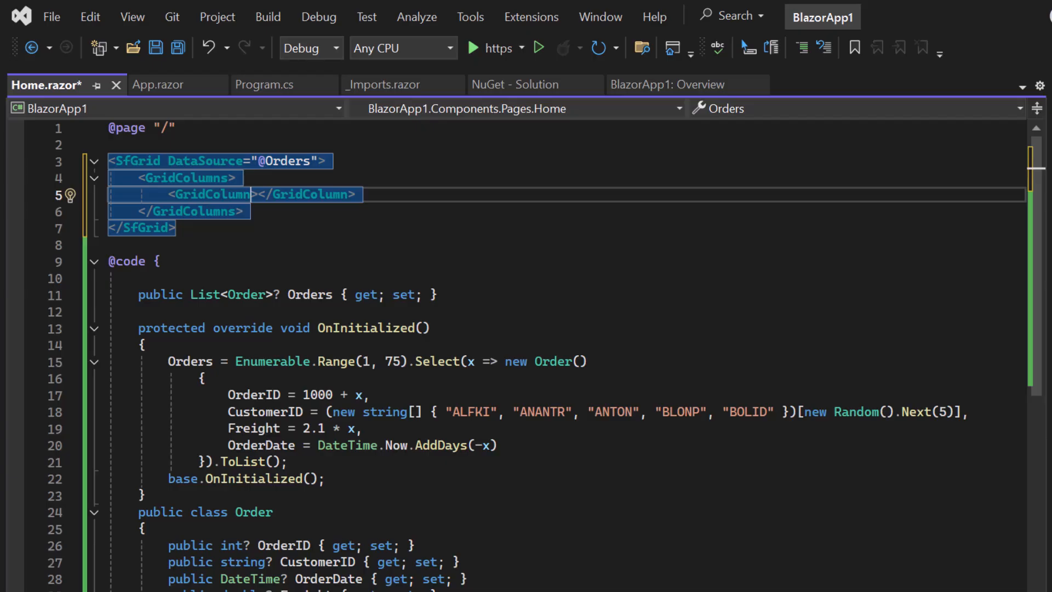
pyautogui.write('Field=""')
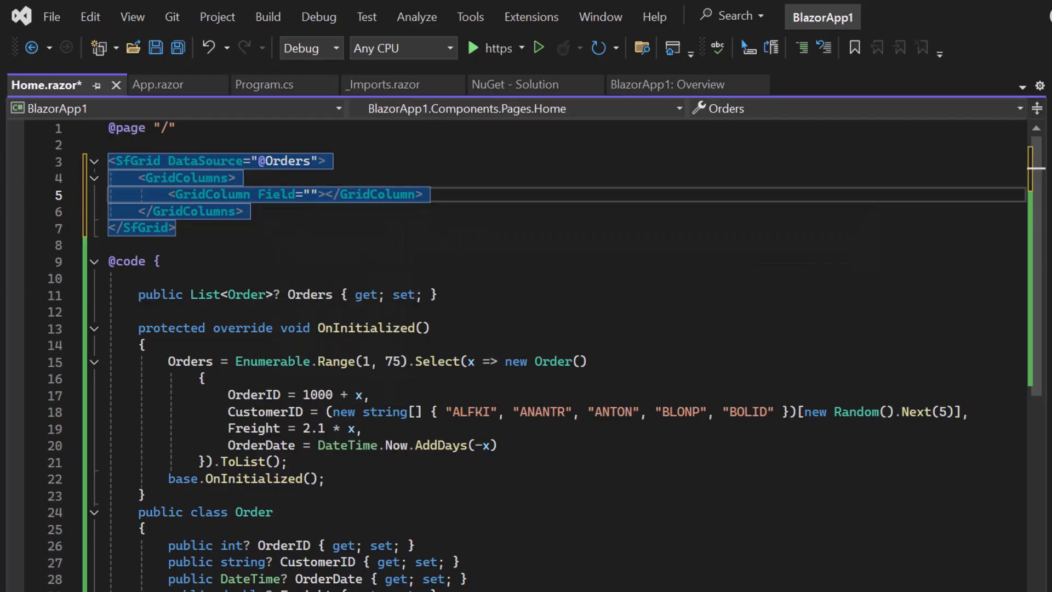
pyautogui.write('@nameof(')
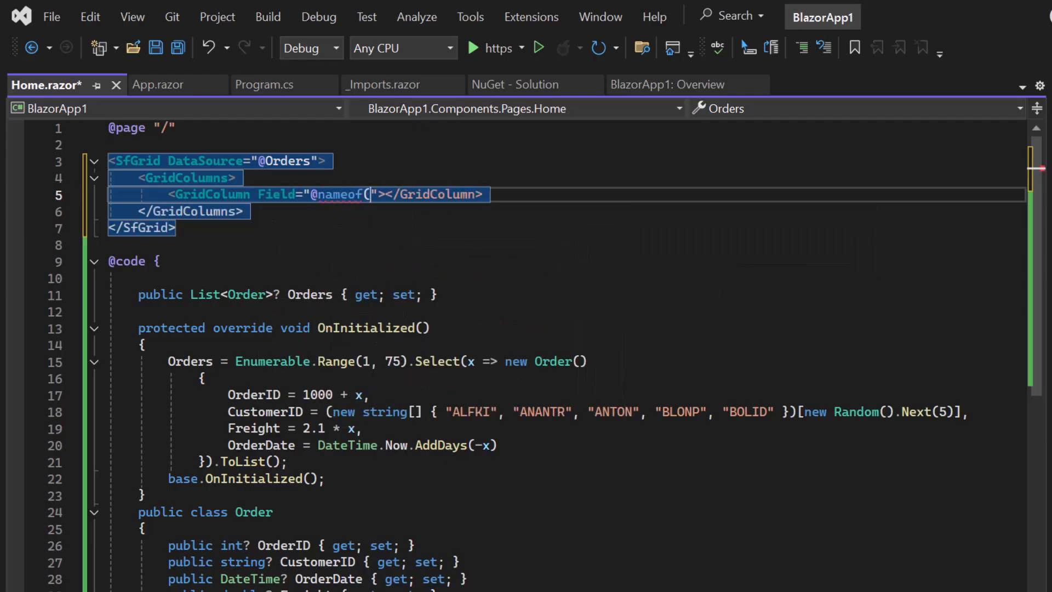
pyautogui.write('Order.OrderID')
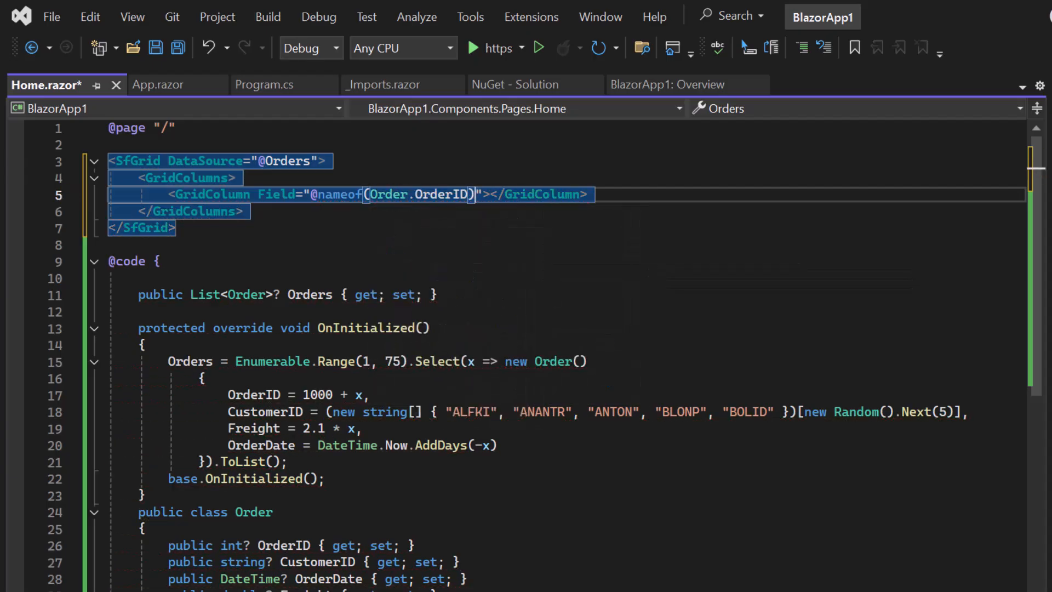
# - Give the OrderID column HeaderText 'Order ID', TextAlign.Right, and begin its Width
pyautogui.write('HeaderText="')
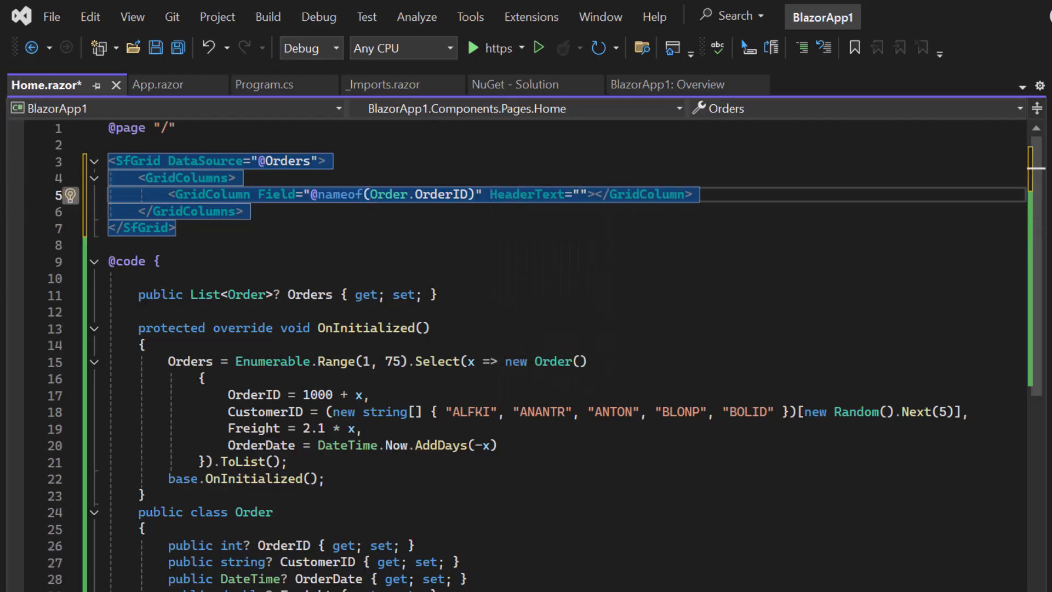
pyautogui.write('Order ID" TextAlign=')
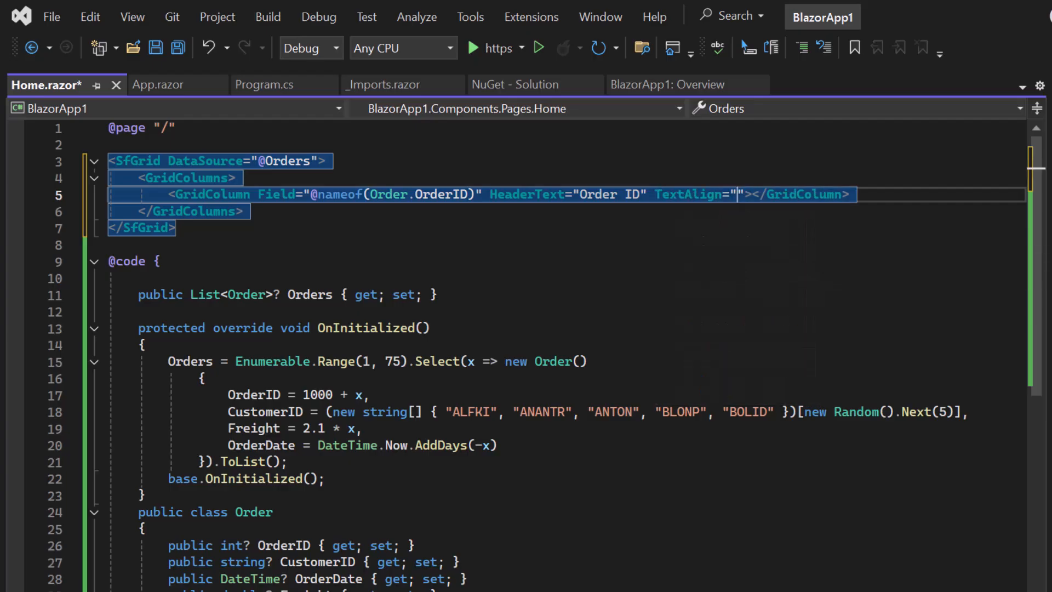
pyautogui.write('TextAlign.Right')
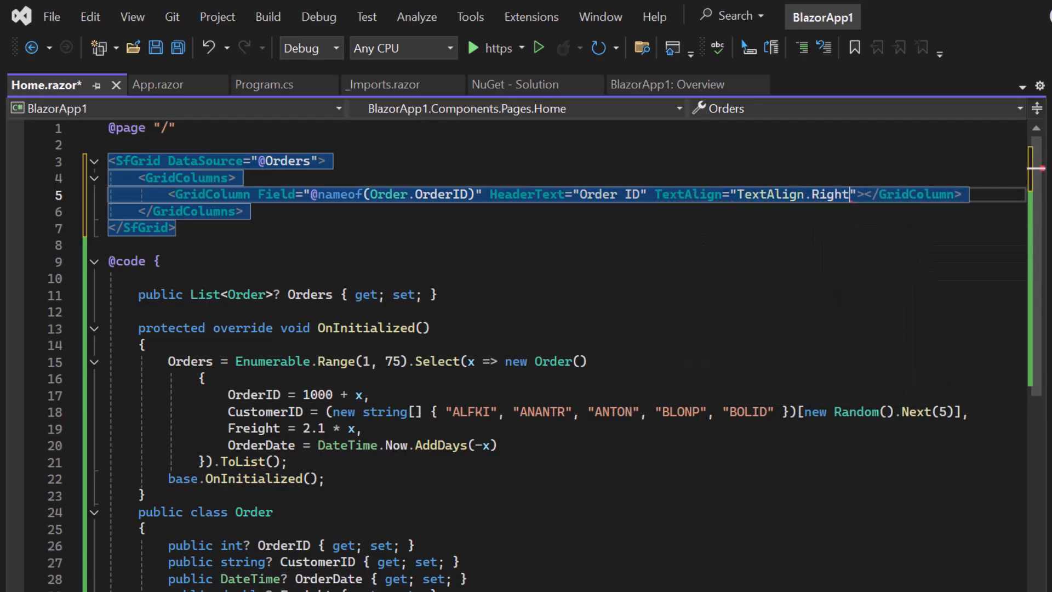
pyautogui.write('wid')
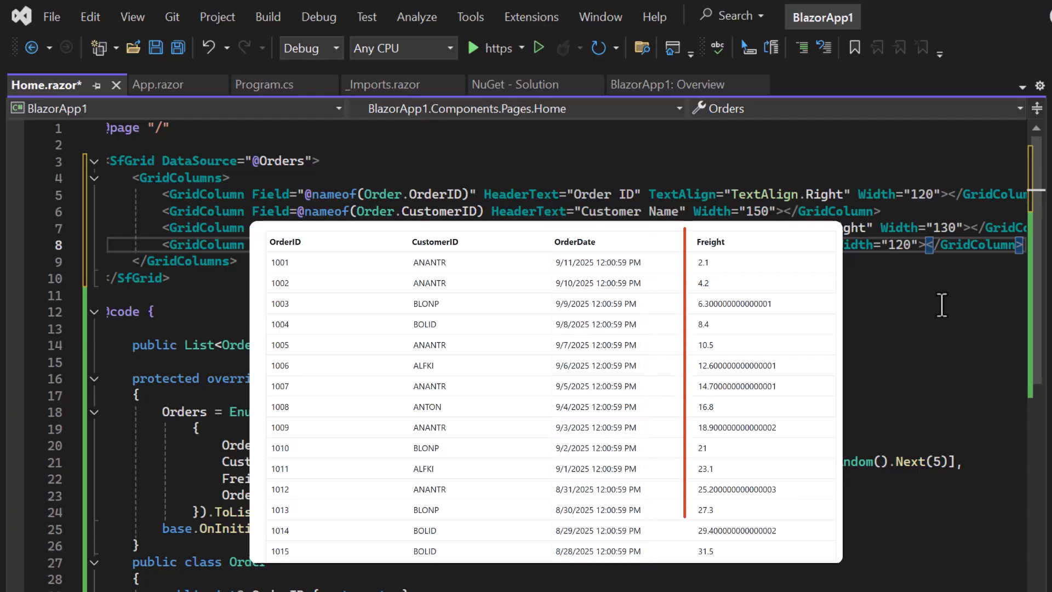
# - Set Format="d" with Date type on Order Date and Format="C2" on Freight, then save
pyautogui.click(734, 241)
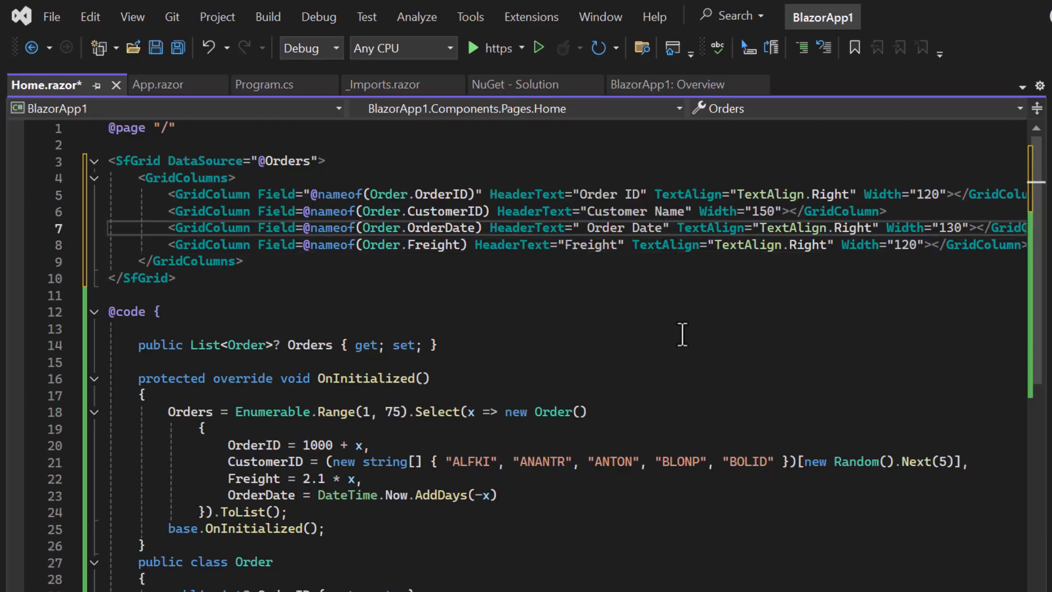
pyautogui.write('Format')
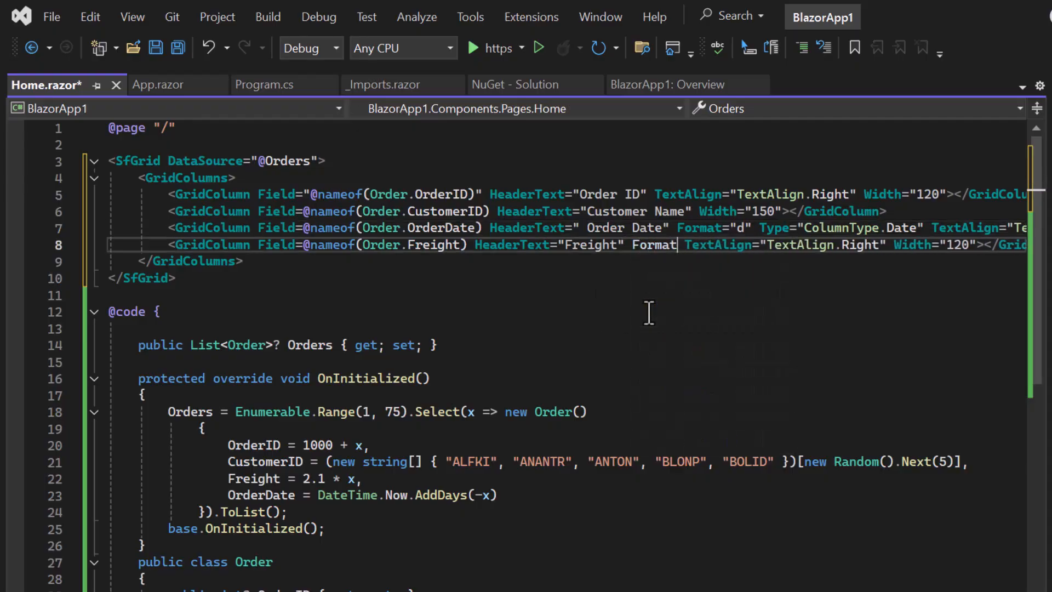
pyautogui.write('="C2"')
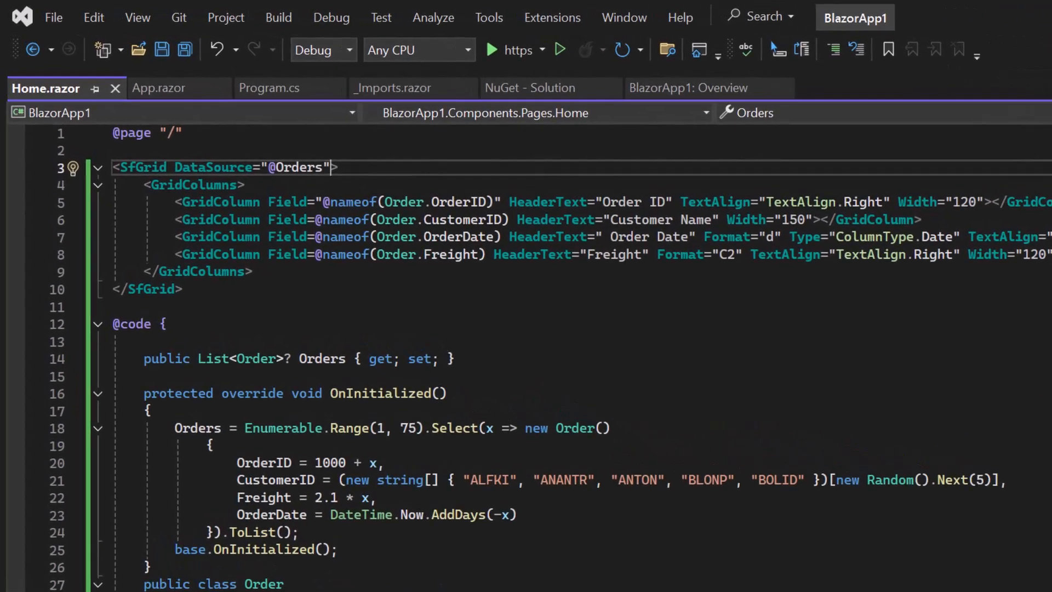
# - Add AllowPaging="true" to the SfGrid and insert a GridPageSettings element inside it
pyautogui.write('Allowpa')
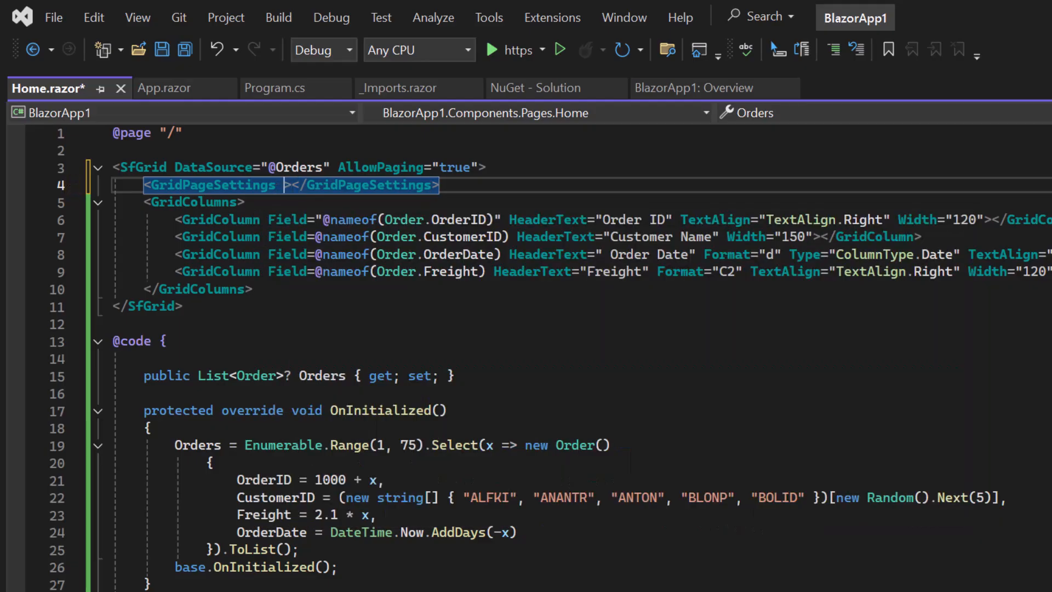
pyautogui.write('page')
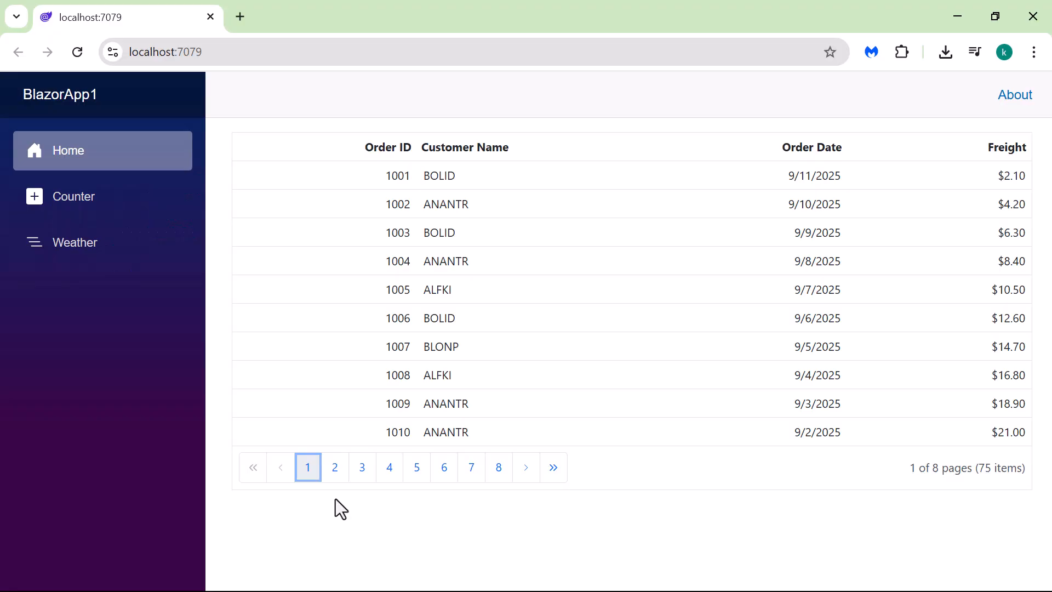
# - Advance the running orders grid from page 1 to page 3 using the pager
pyautogui.click(334, 467)
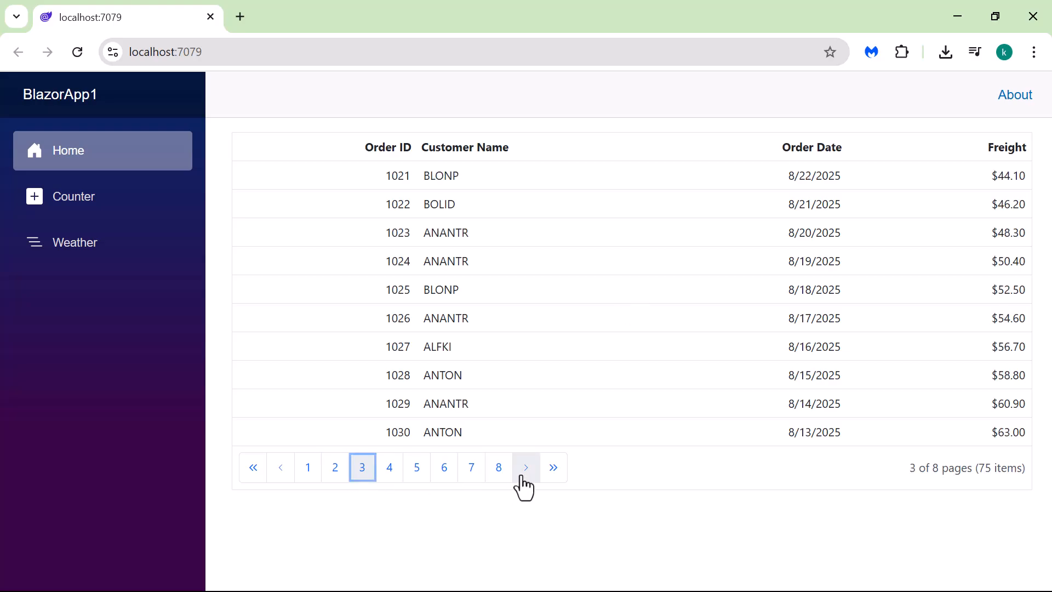
pyautogui.click(552, 467)
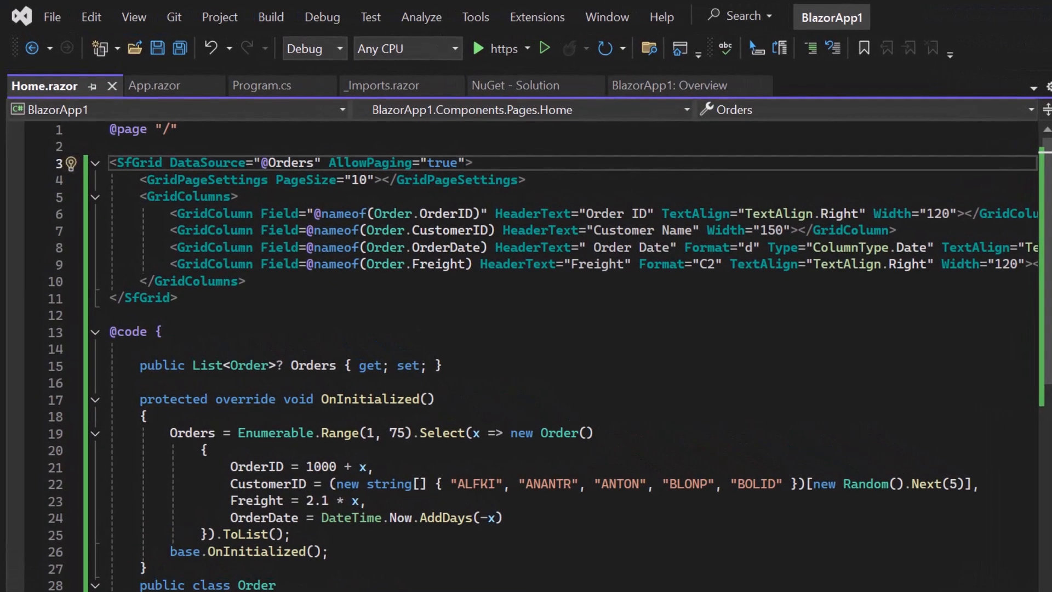
# - Add AllowSorting="true" to SfGrid, run the app and sort orders by Customer Name
pyautogui.write('AllowSorting="true')
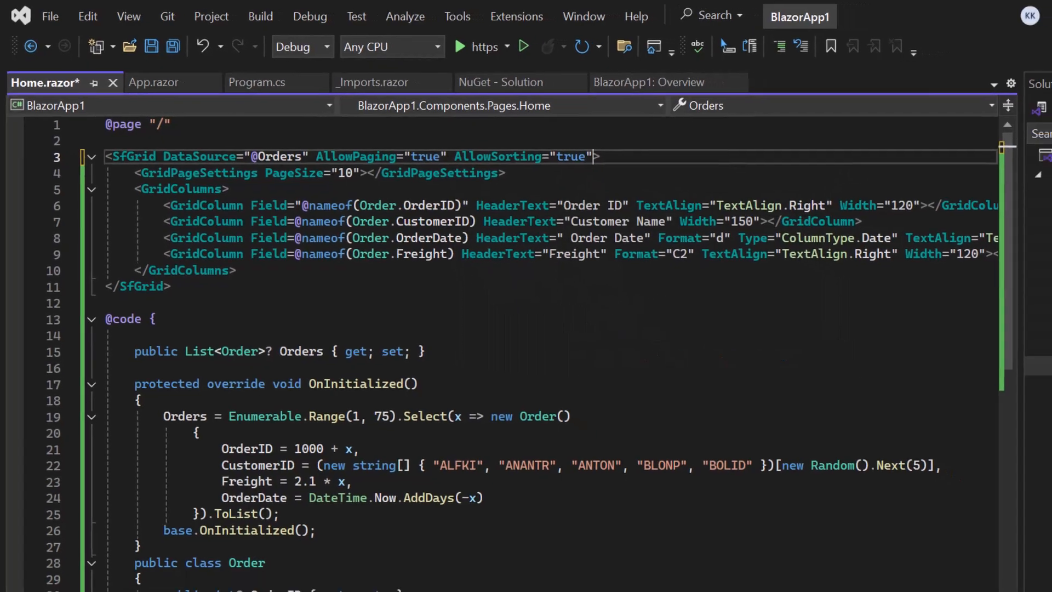
pyautogui.click(524, 46)
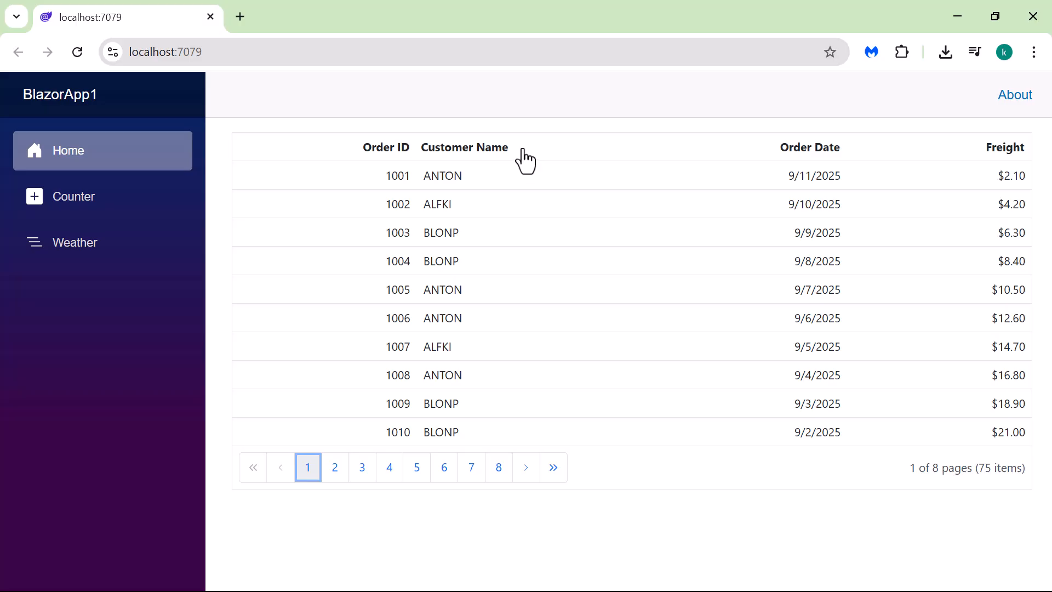
pyautogui.click(463, 146)
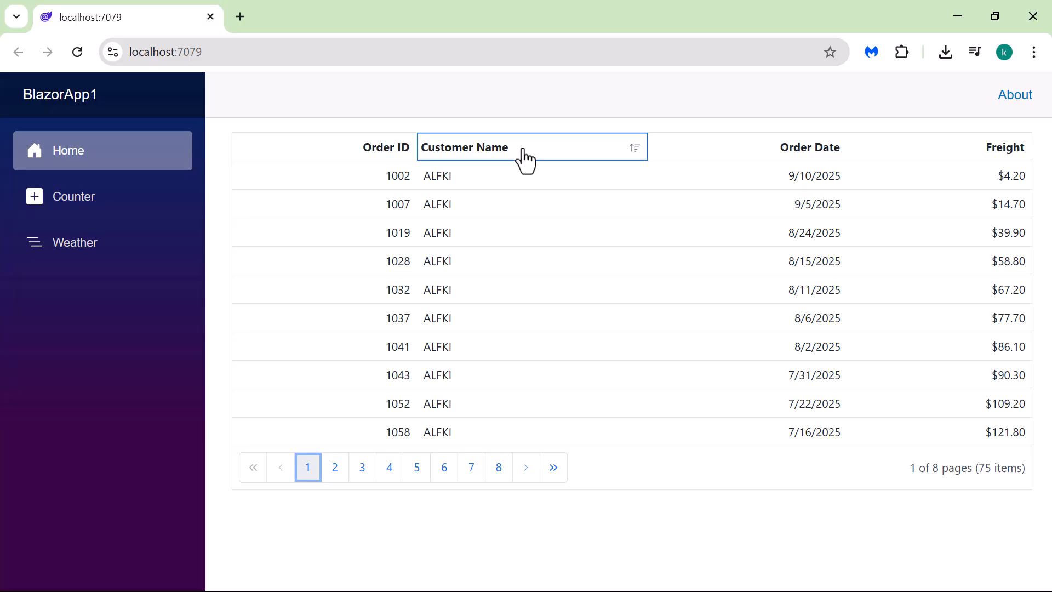
pyautogui.click(634, 147)
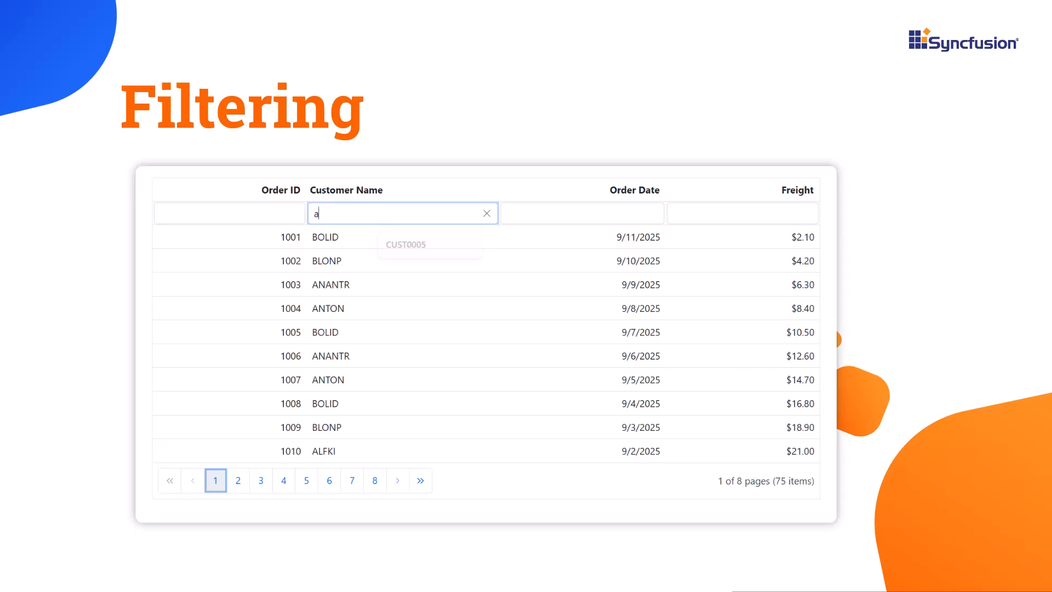
# - Add AllowFiltering="true" to SfGrid, run the app and filter Customer Name by 'anton'
pyautogui.write('nton')
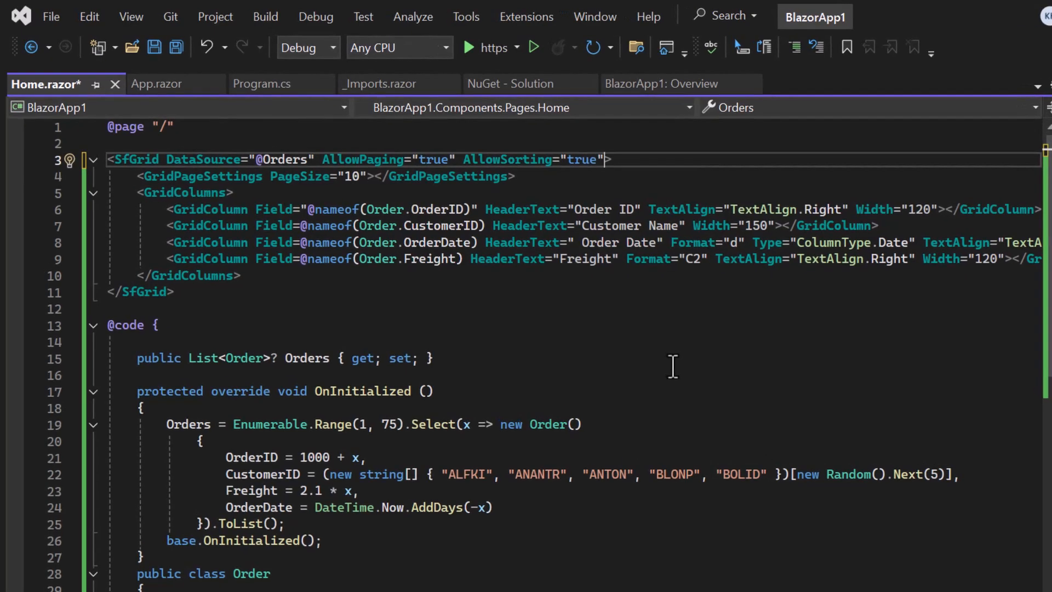
pyautogui.write('Allowfiltering="true')
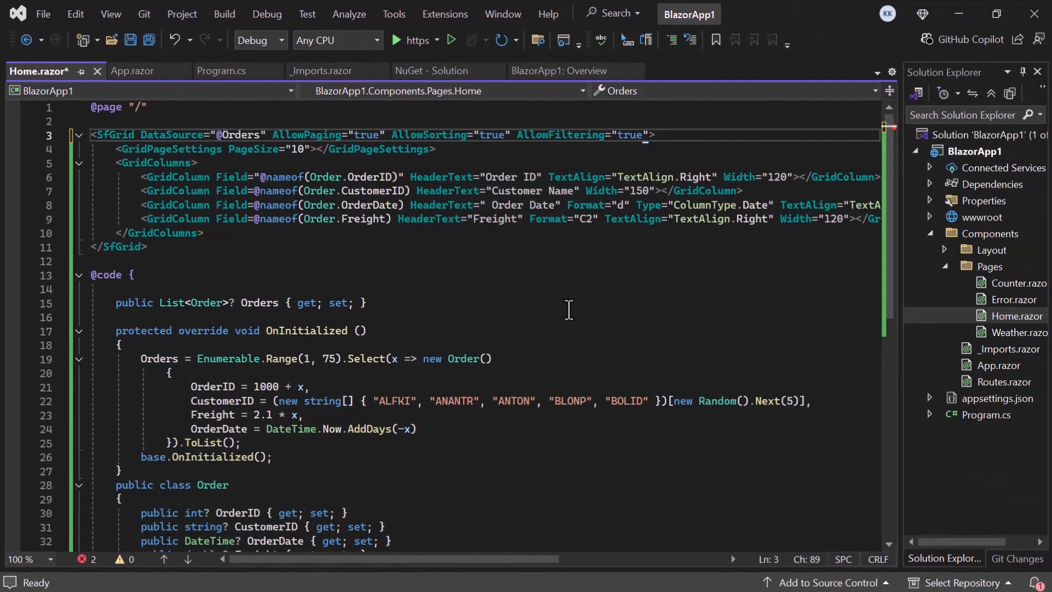
pyautogui.click(451, 41)
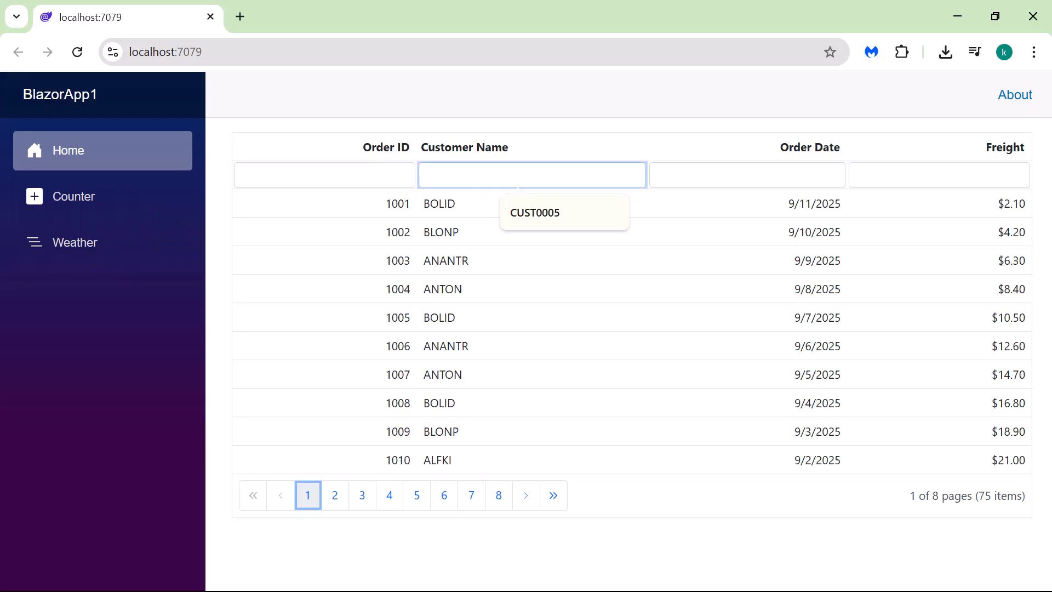
pyautogui.write('anton')
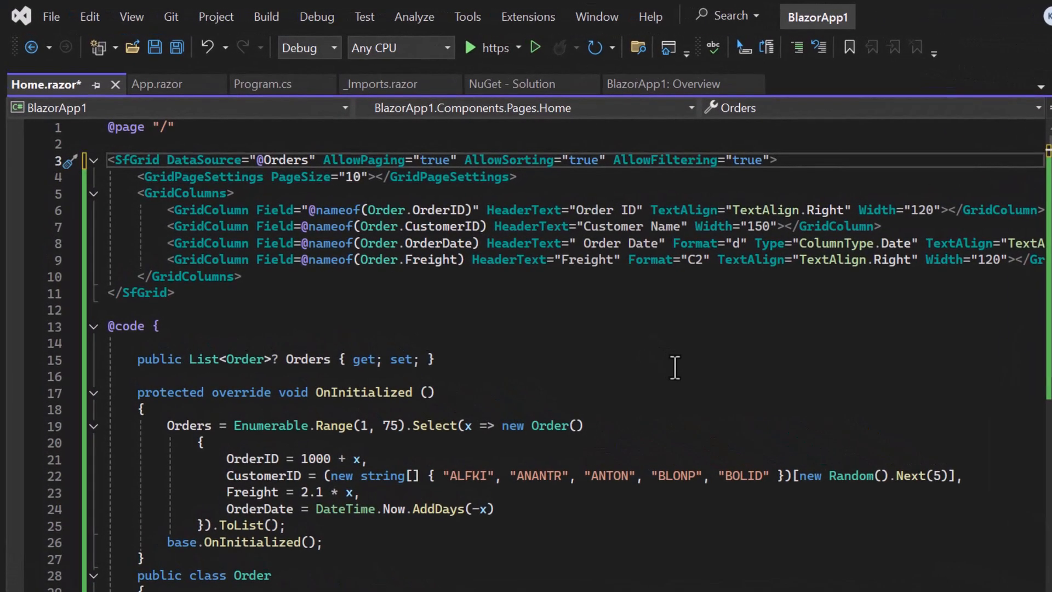
# - Add AllowGrouping="true" to SfGrid, group the running grid by Customer Name and view page 2
pyautogui.write('Allowgr')
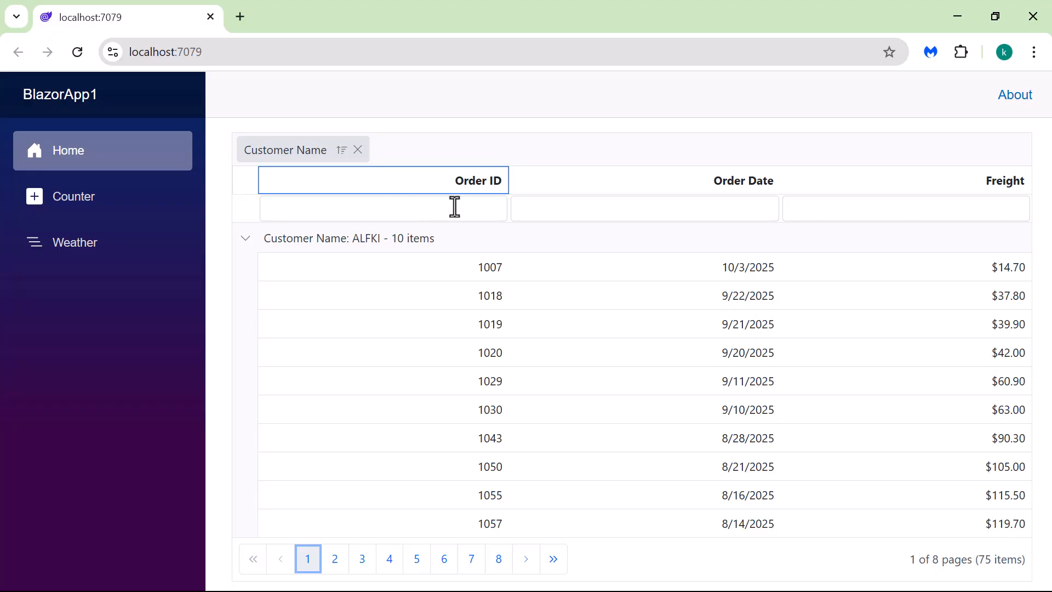
pyautogui.moveTo(346, 553)
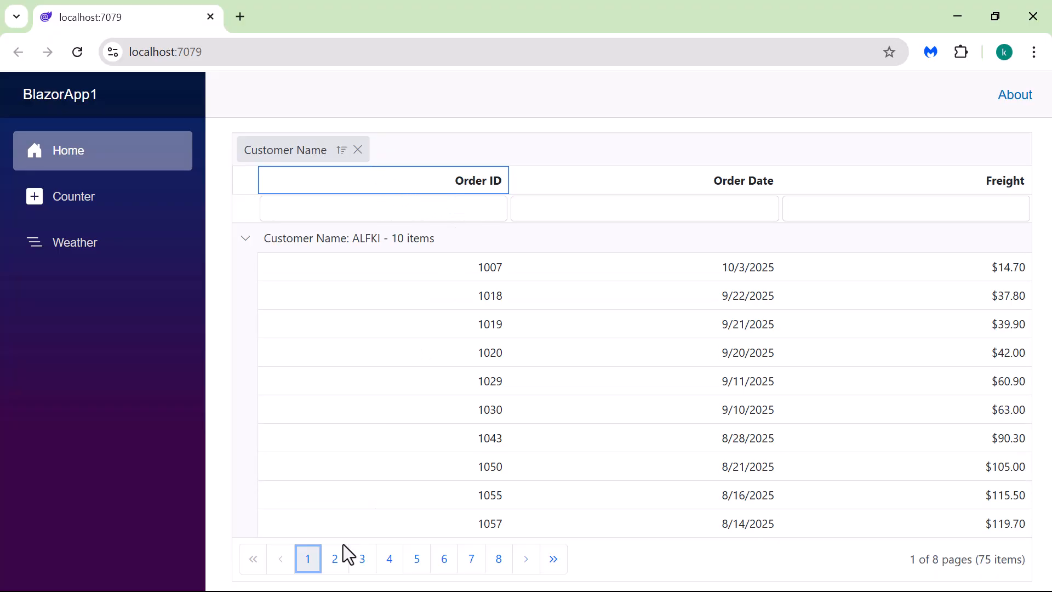
pyautogui.click(335, 557)
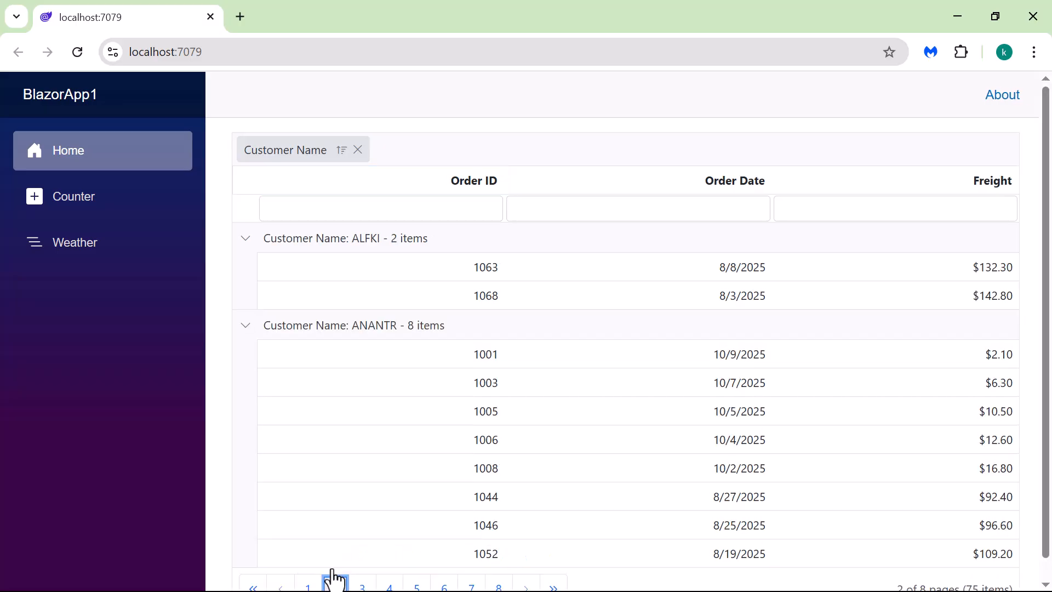